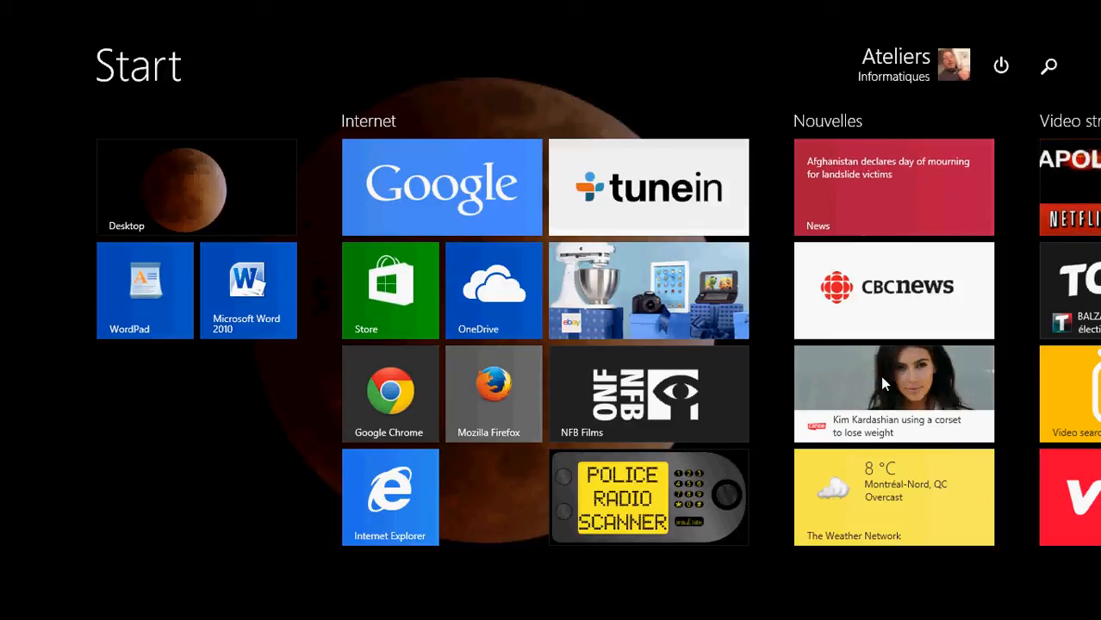
Show the unpin, uninstall and resize options for the Halo Spartan Assault tile in Windows Games
scroll("right", 3)
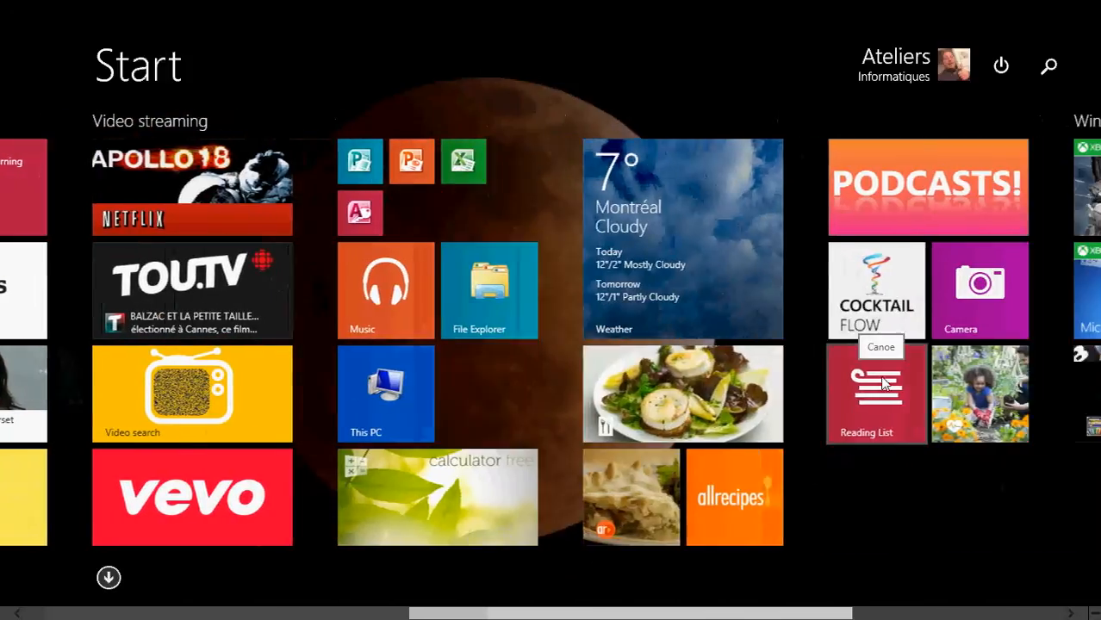
scroll("right", 3)
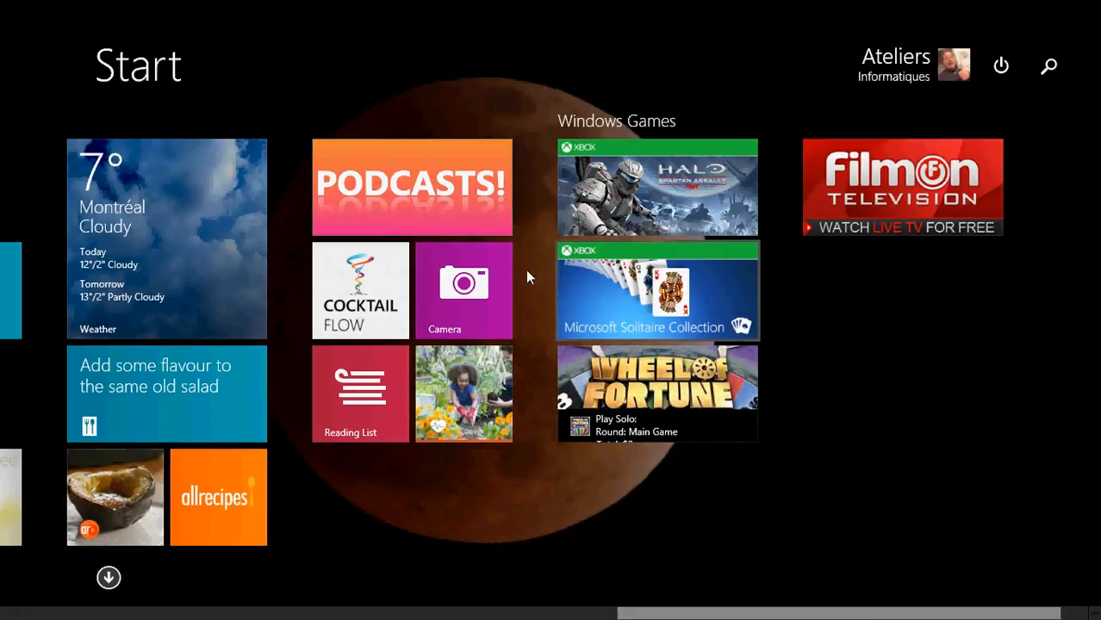
right_click(658, 187)
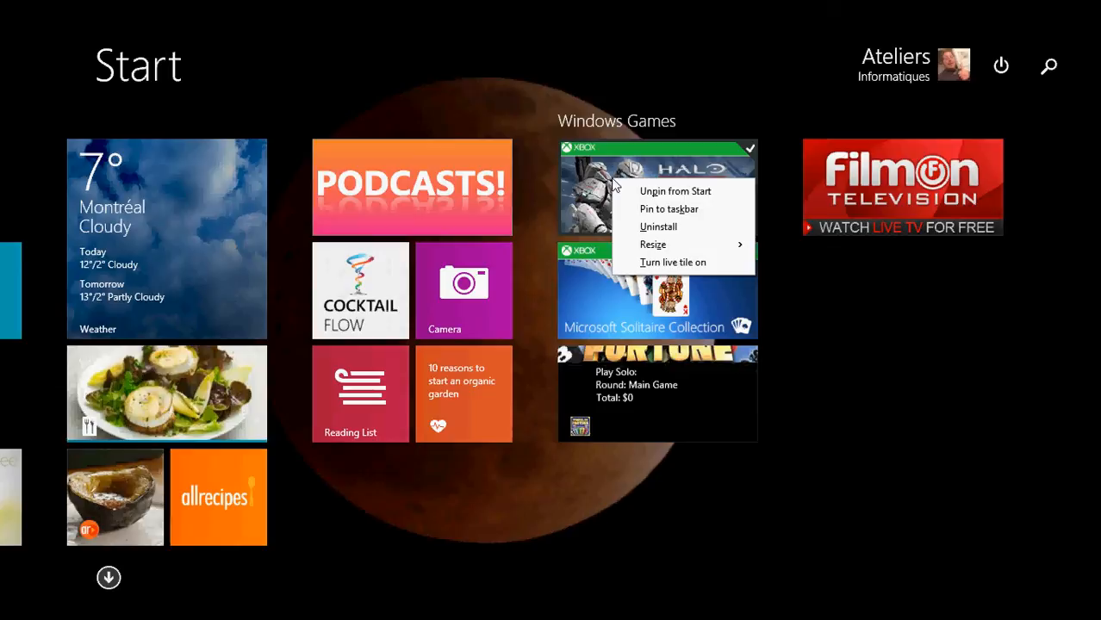
Dismiss the Halo tile's options and return to the Internet, news and streaming groups
left_click(782, 520)
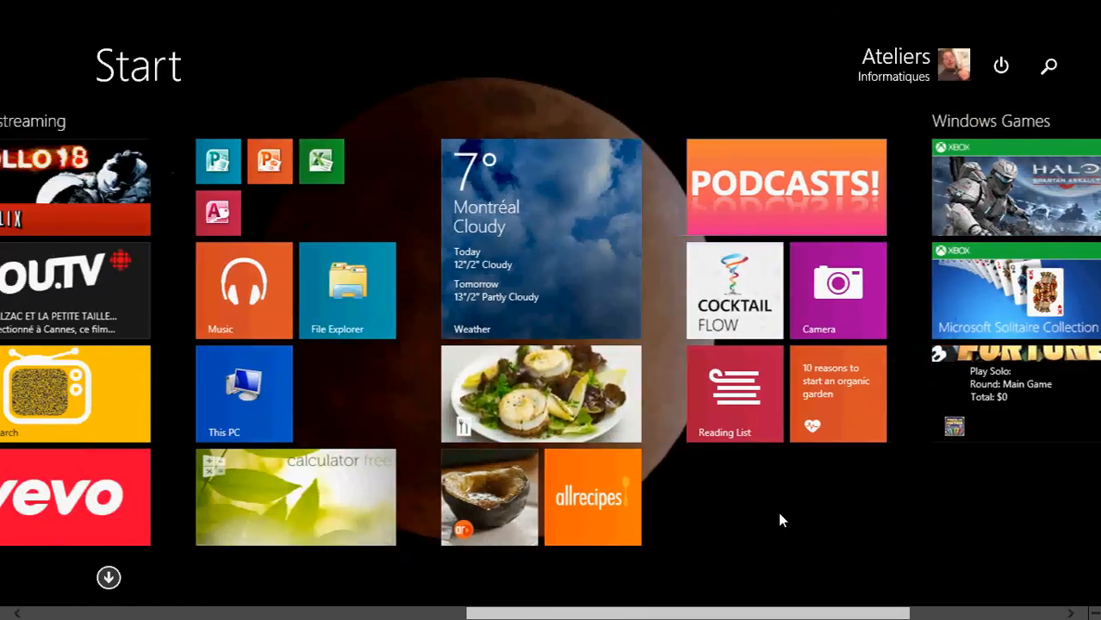
scroll("right", 3)
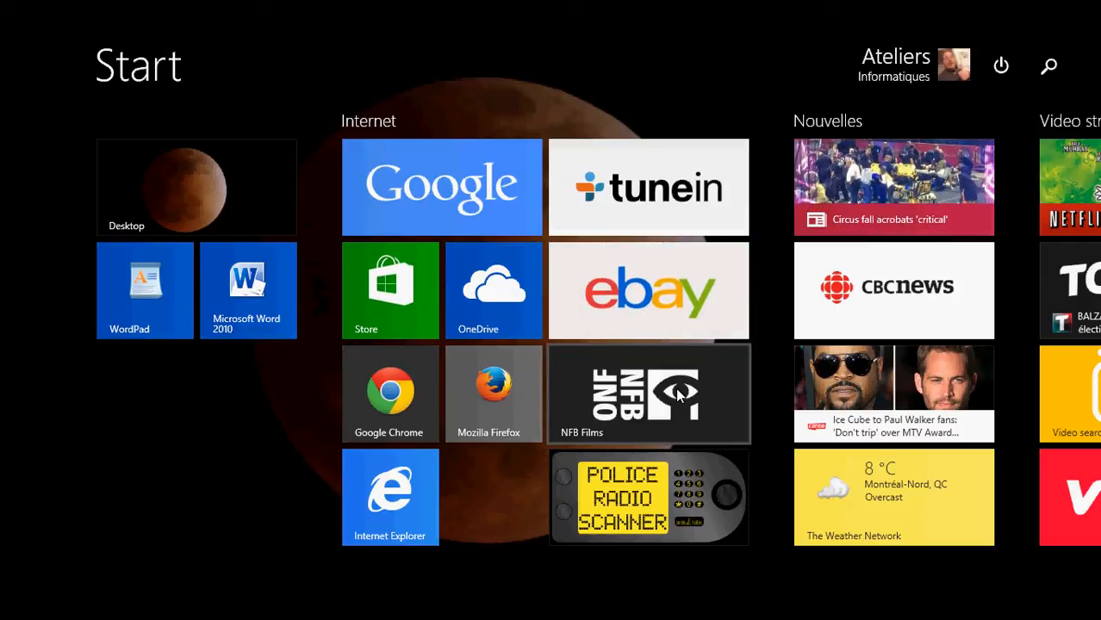
scroll("right", 3)
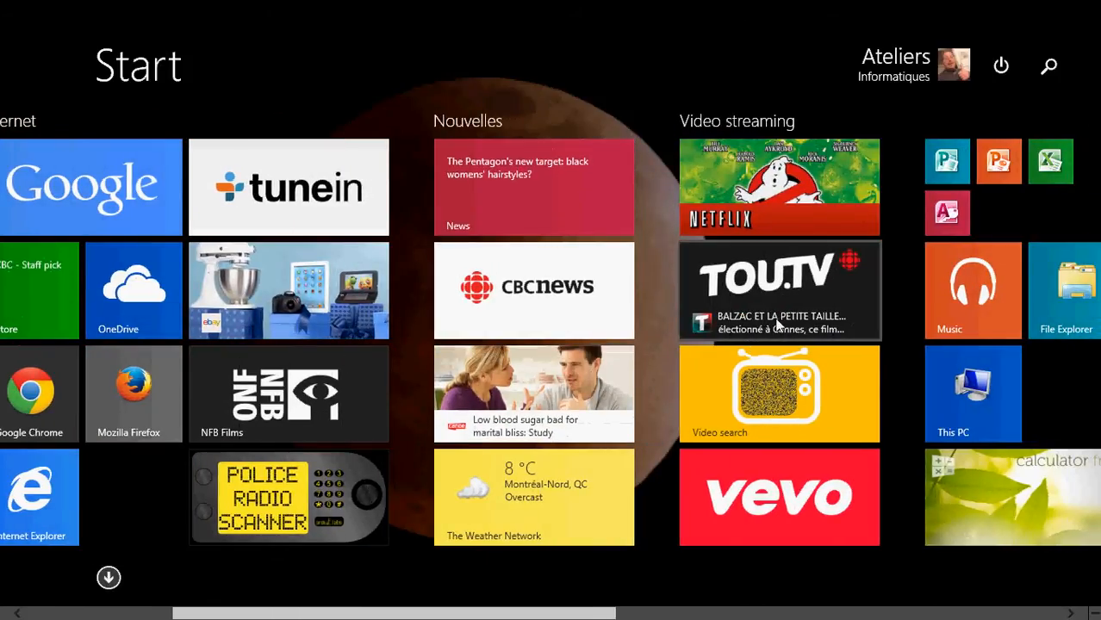
mouse_move(224, 383)
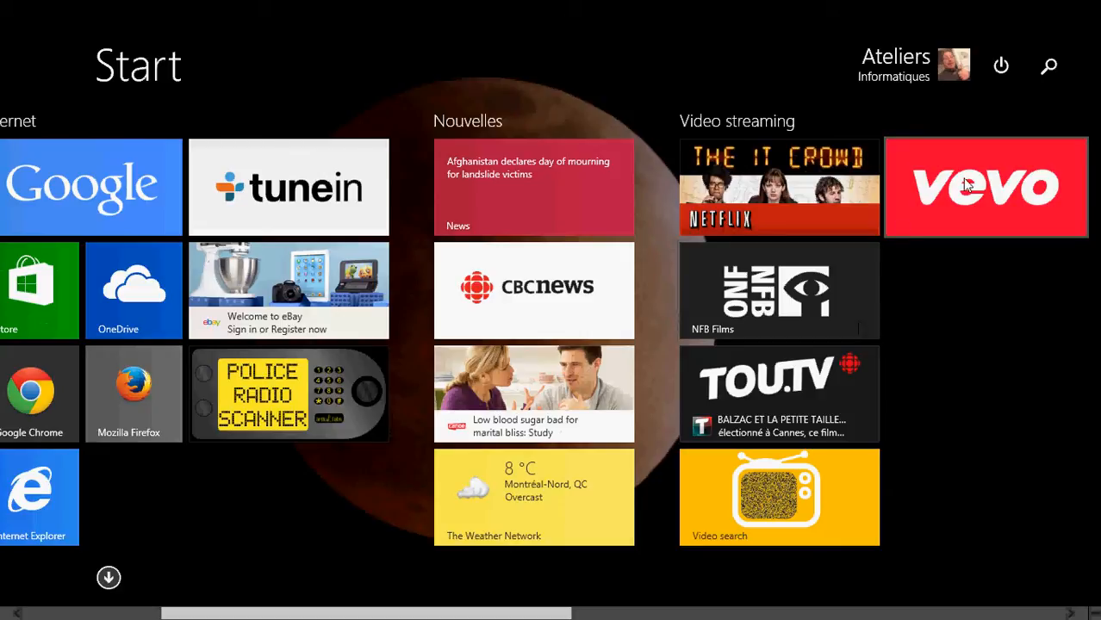
mouse_move(973, 179)
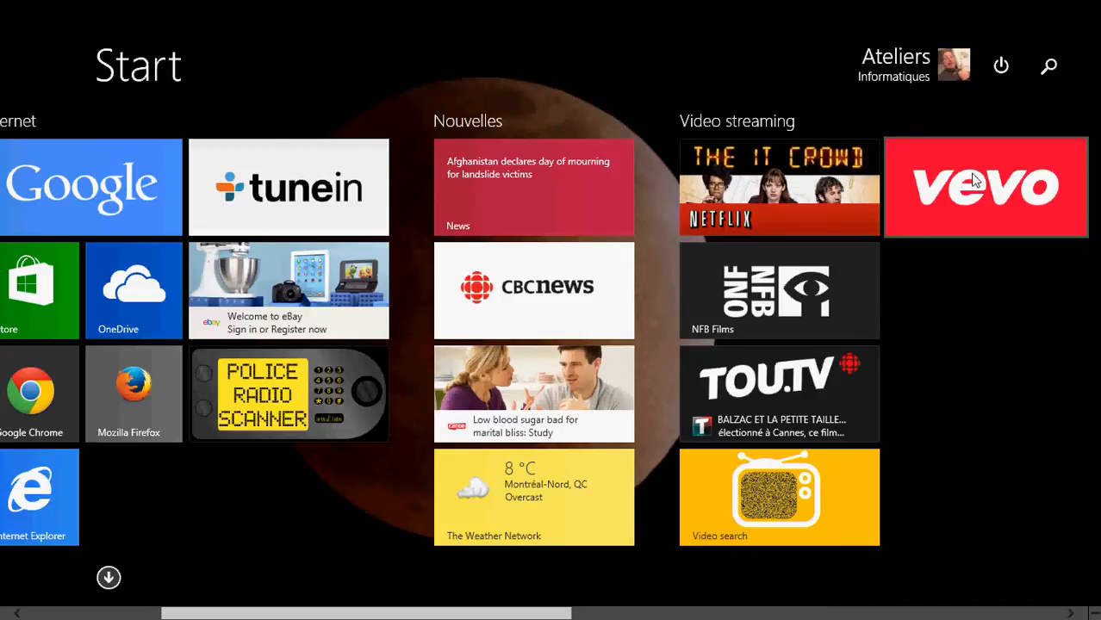
Unpin the Vevo tile from the Video streaming group
right_click(985, 186)
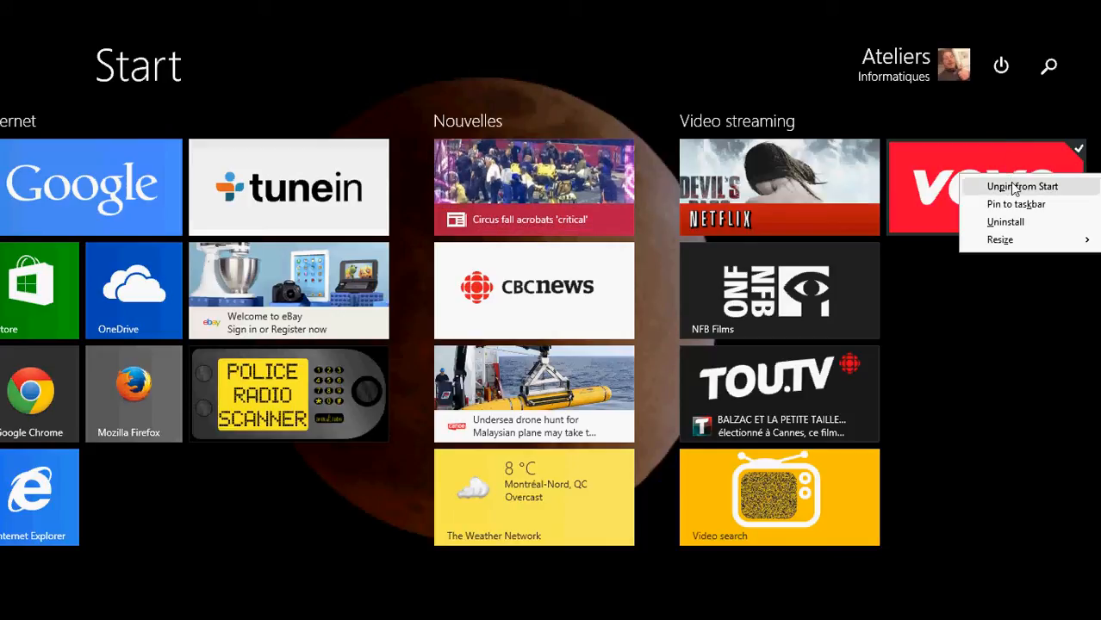
left_click(1023, 186)
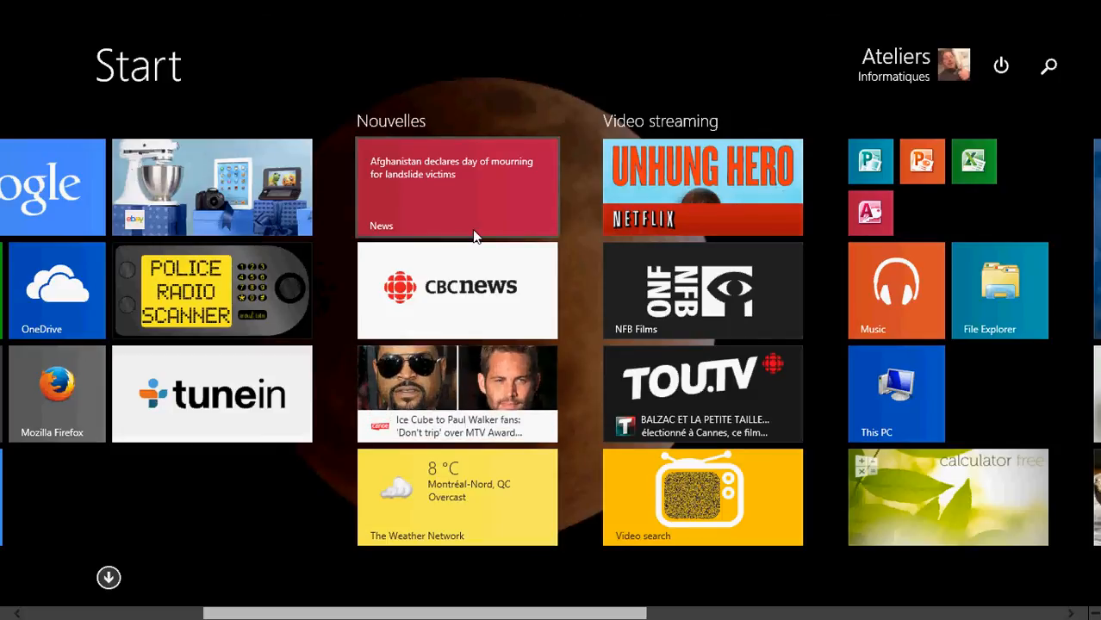
Show the News tile's options, then dismiss them without changes
right_click(456, 186)
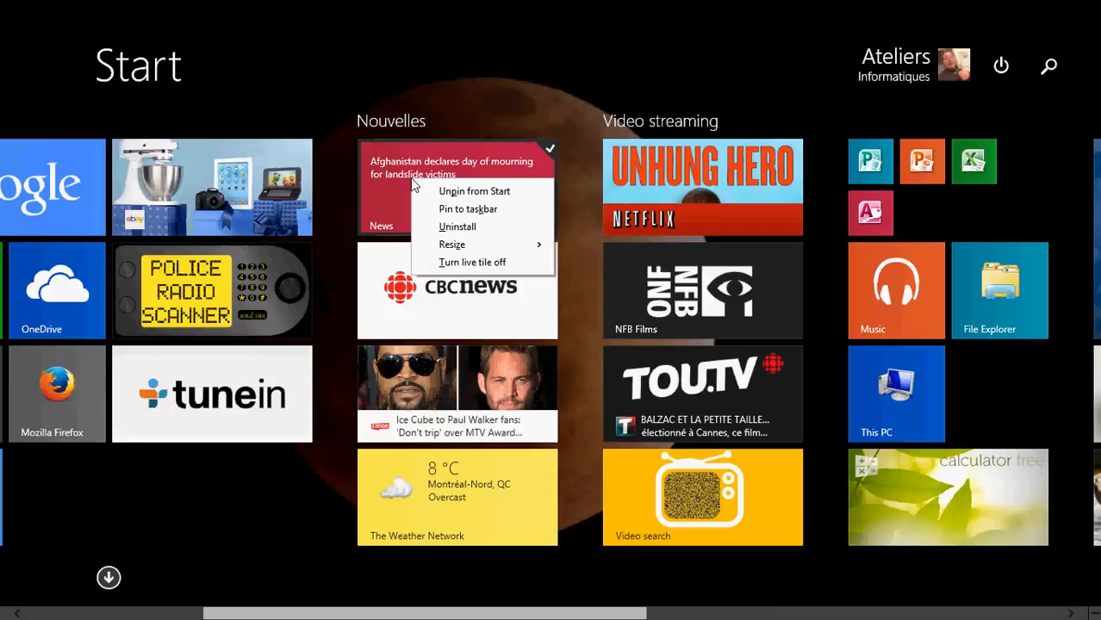
mouse_move(422, 329)
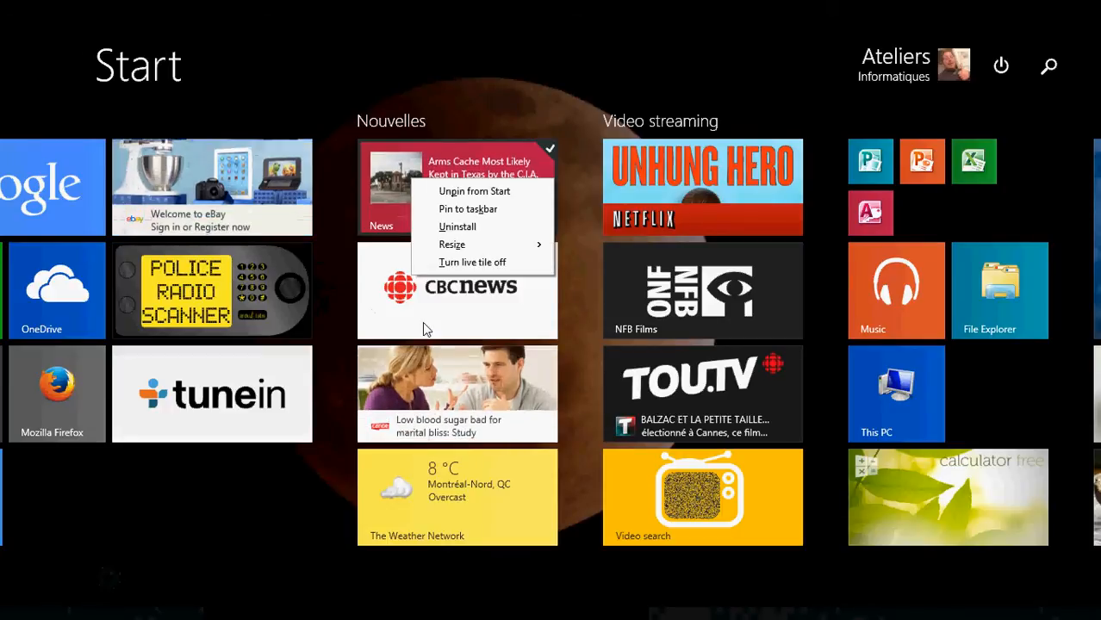
mouse_move(558, 100)
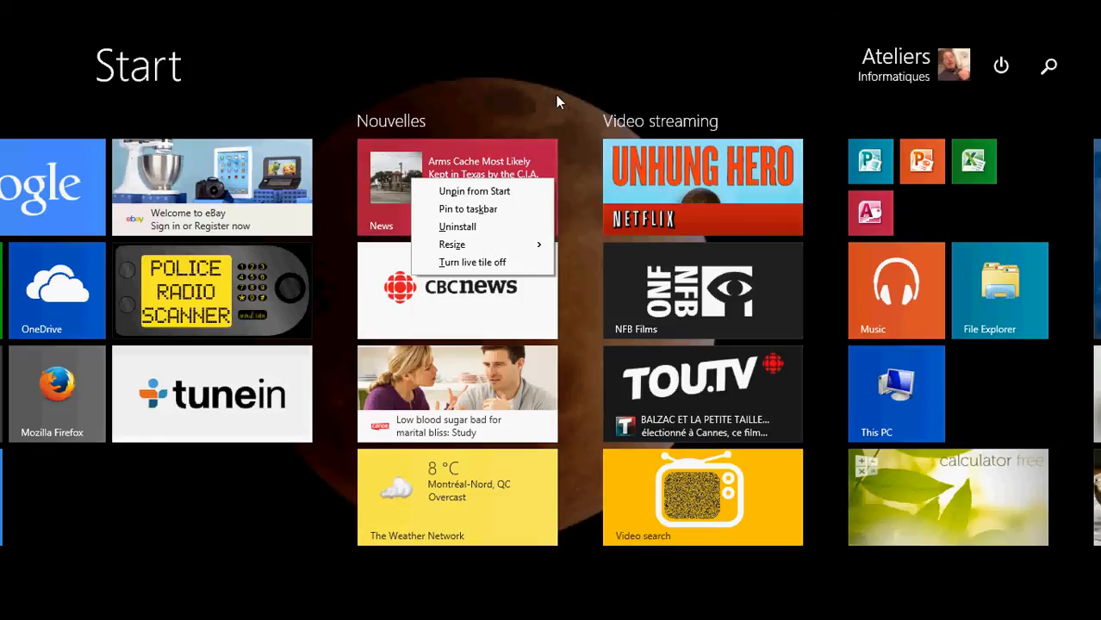
left_click(398, 127)
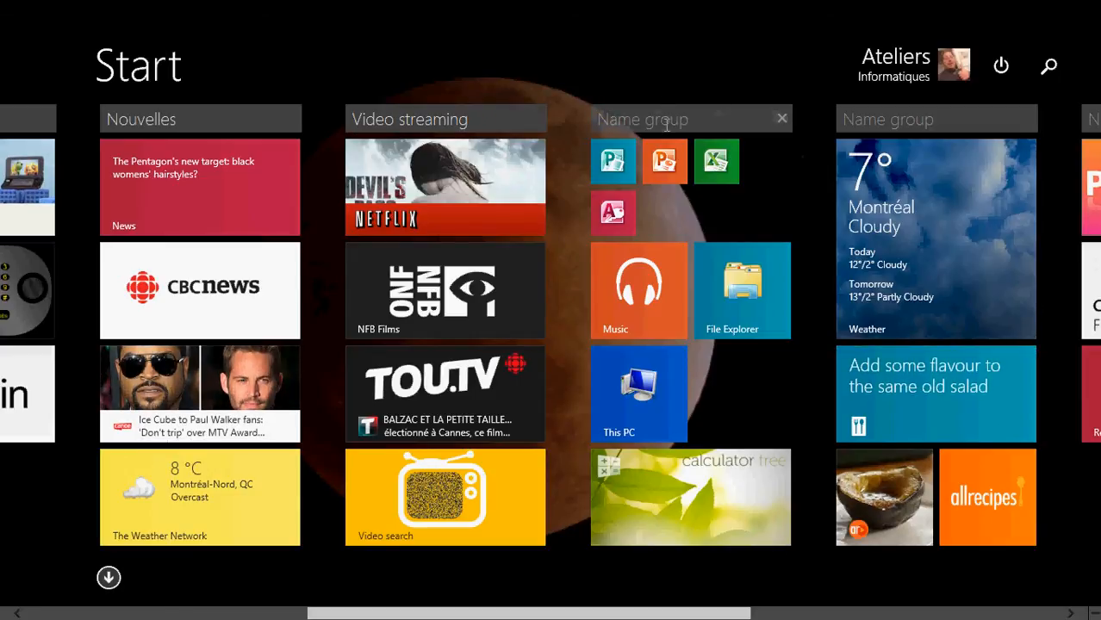
Name the Office apps group 'office 2010'
type("o")
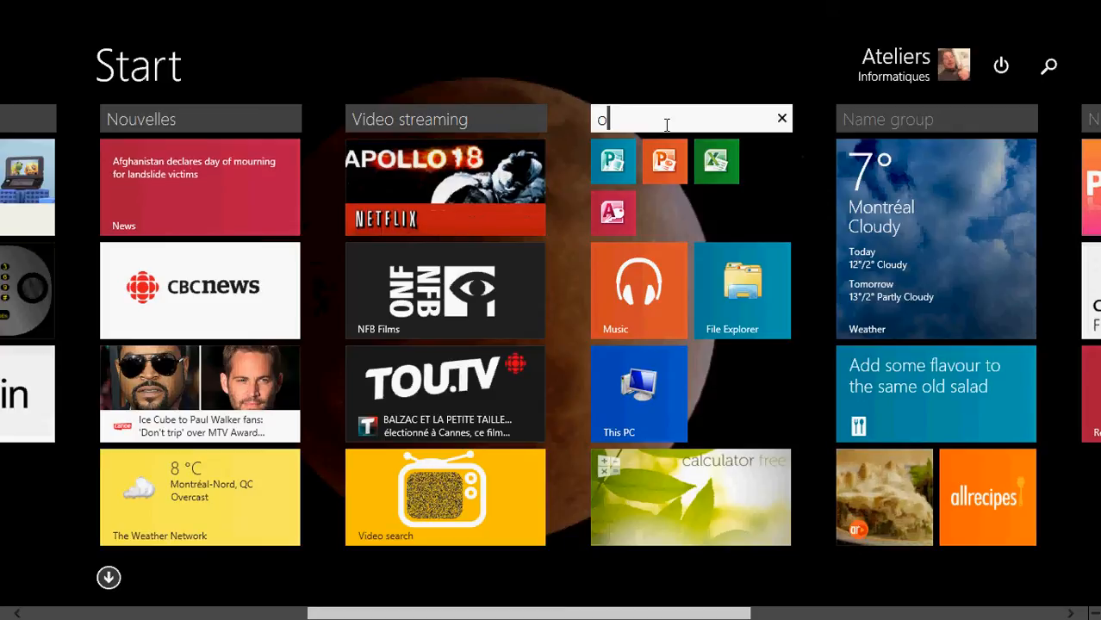
type("ffice 2010")
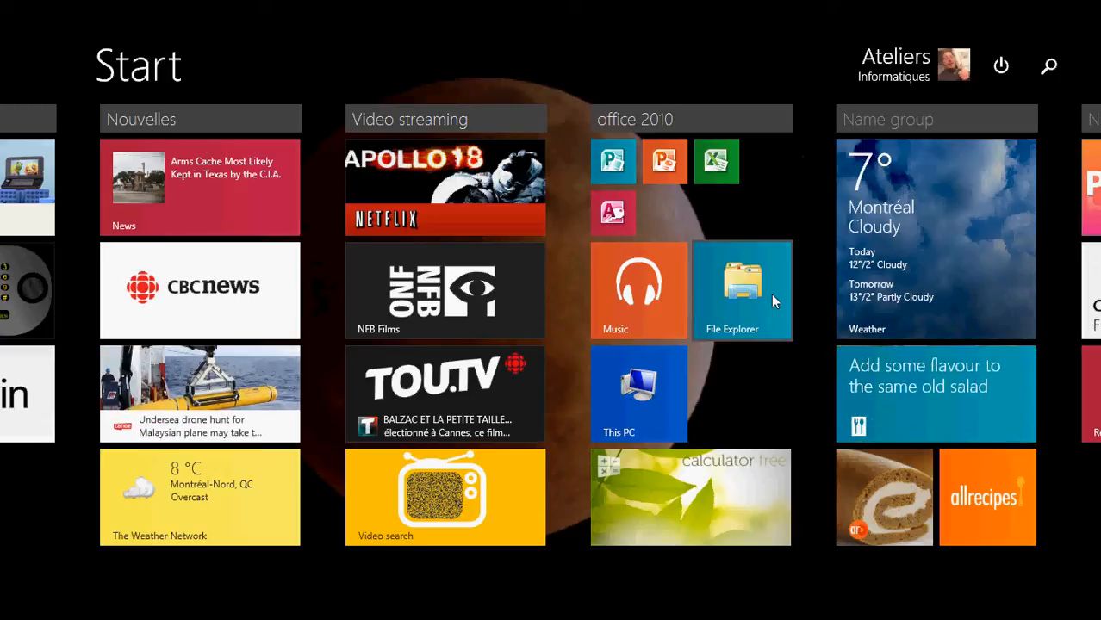
scroll("left", 3)
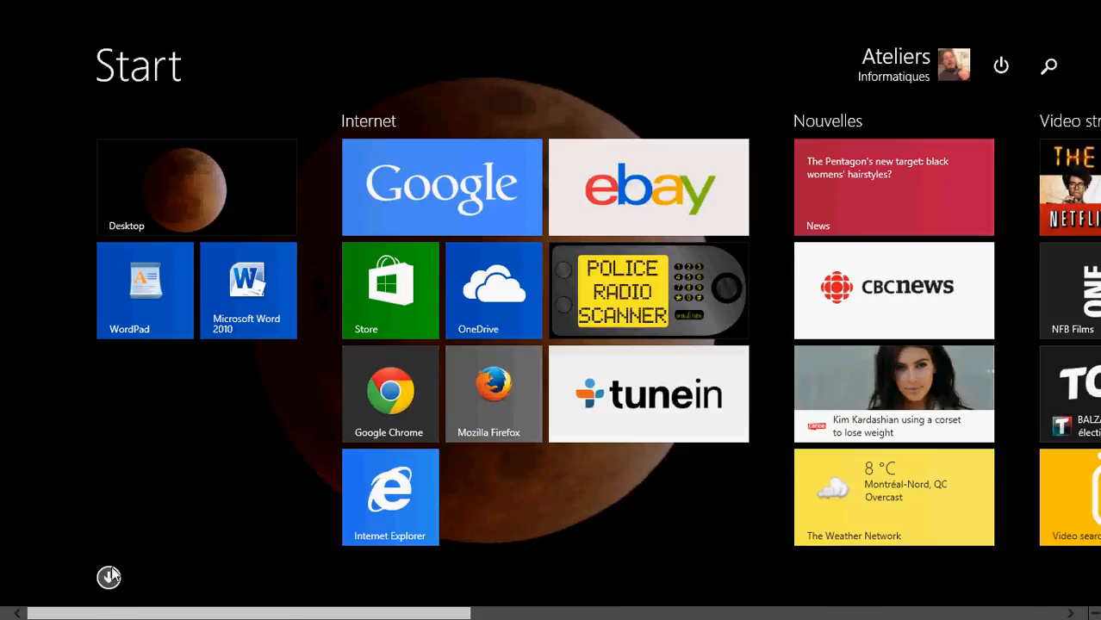
Switch to the Apps list of all installed apps, sorted by install date
left_click(108, 575)
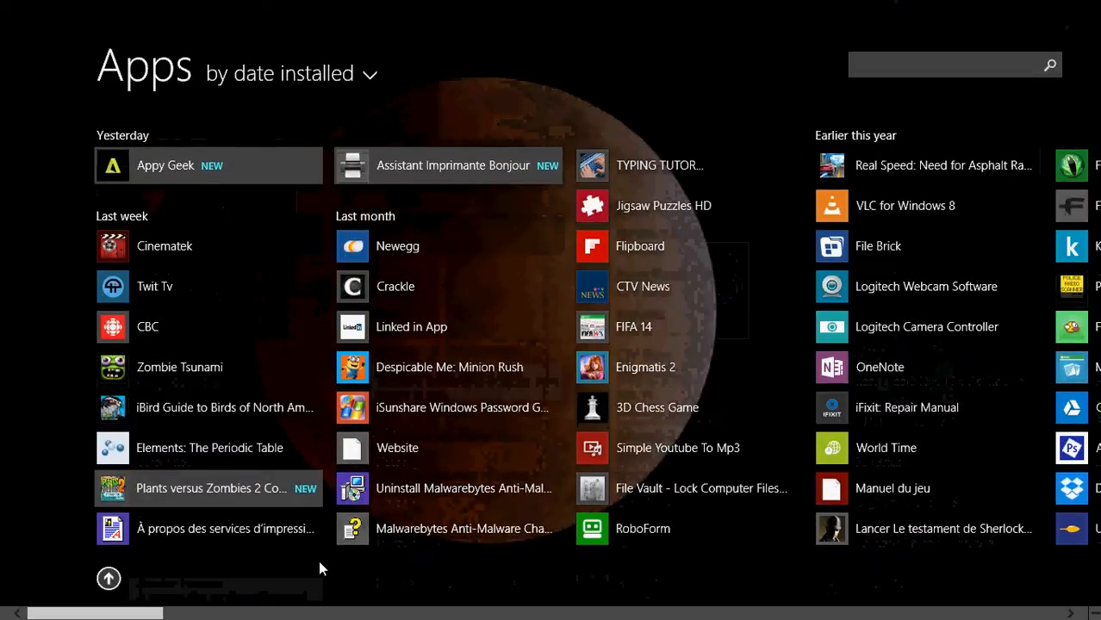
scroll("right", 3)
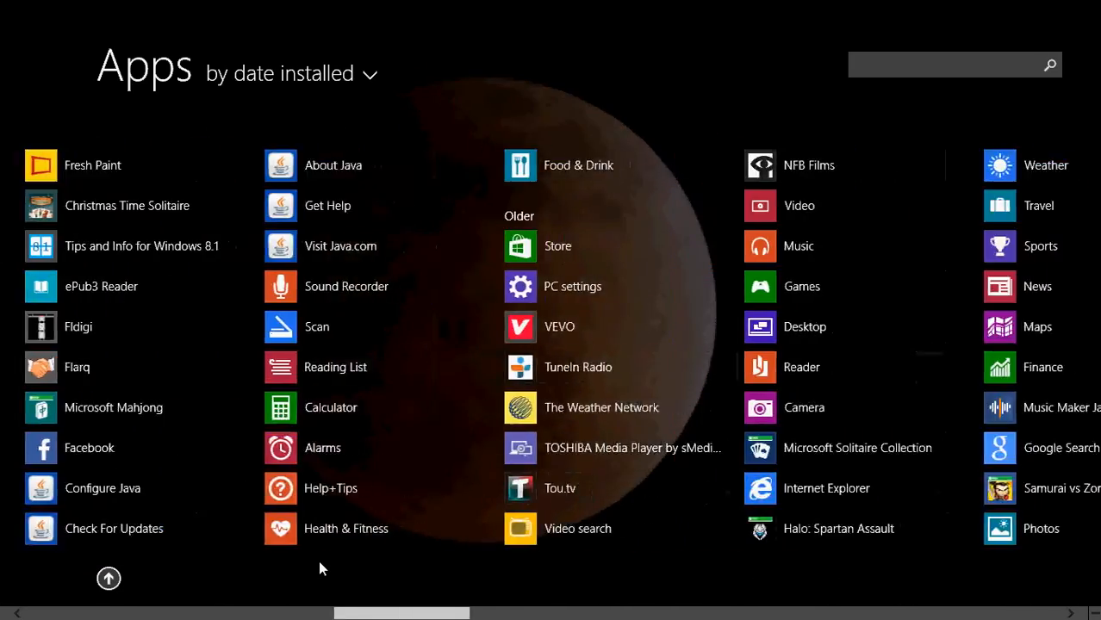
scroll("right", 3)
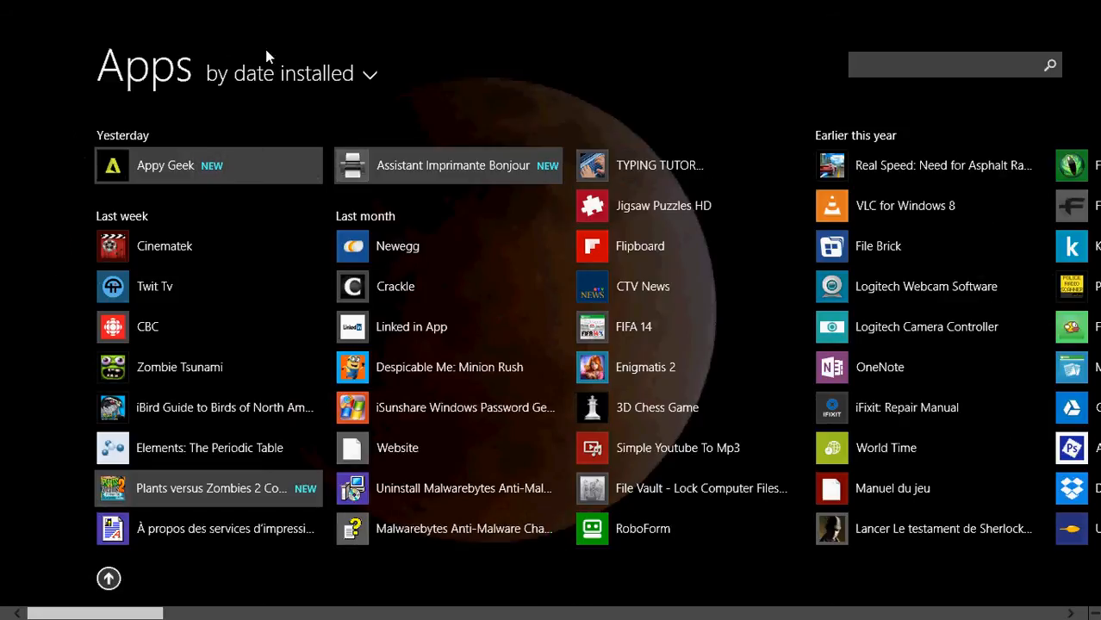
mouse_move(307, 82)
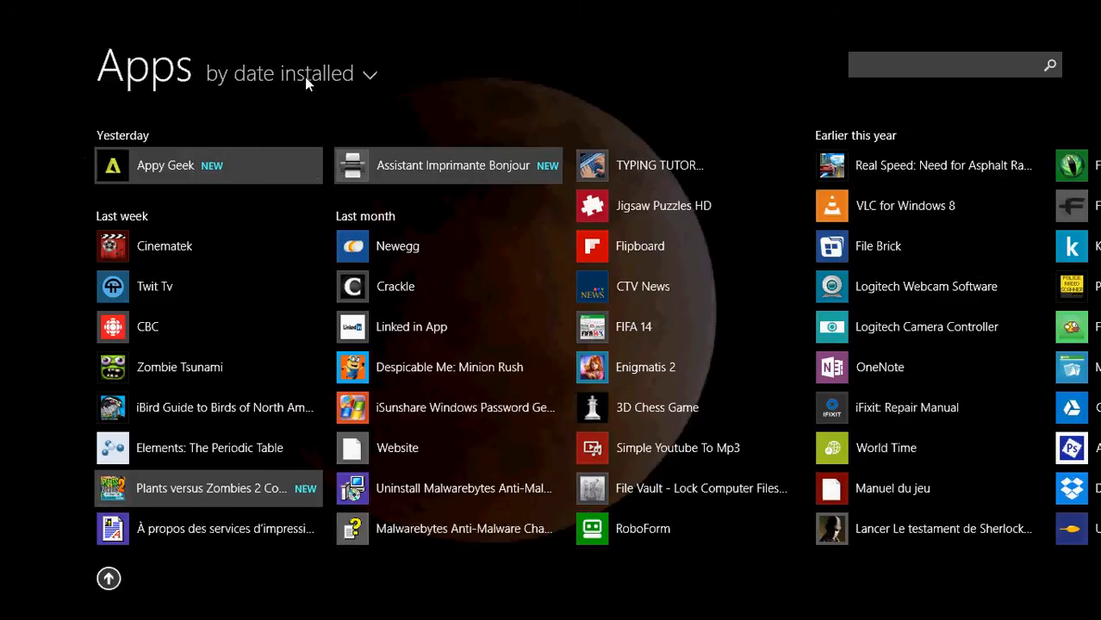
Try the Apps list sort orders, briefly by category, ending sorted by name
left_click(284, 72)
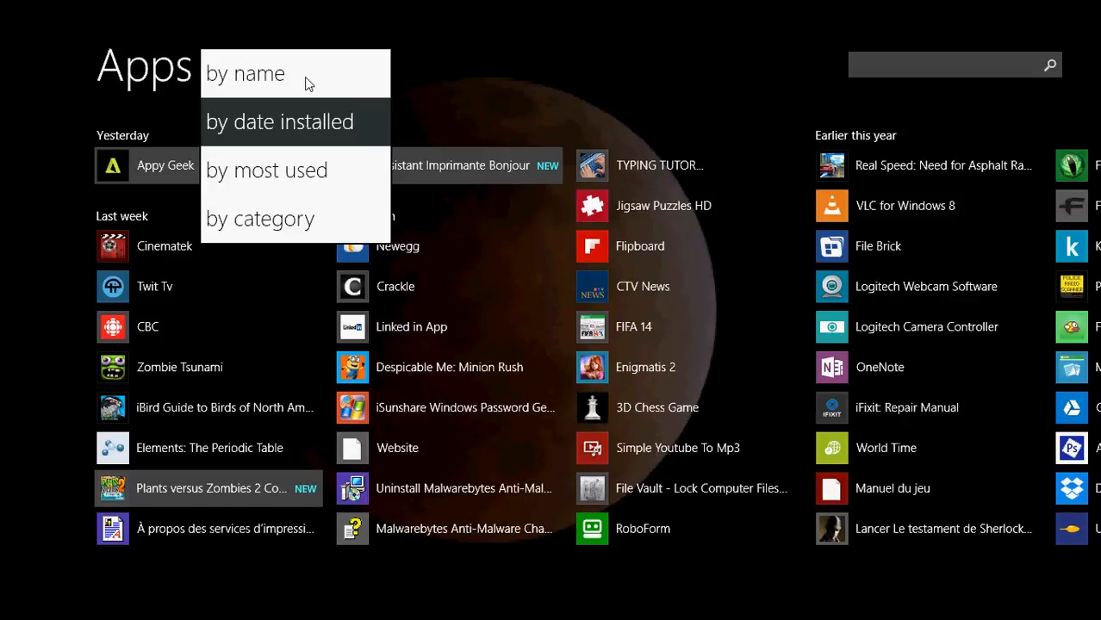
left_click(245, 72)
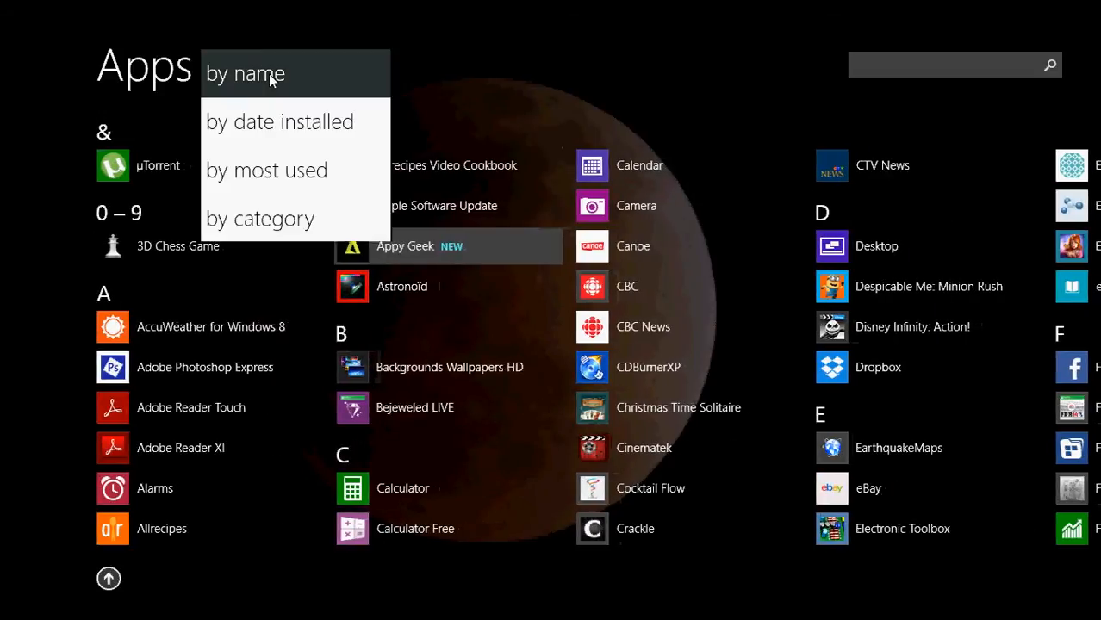
mouse_move(284, 170)
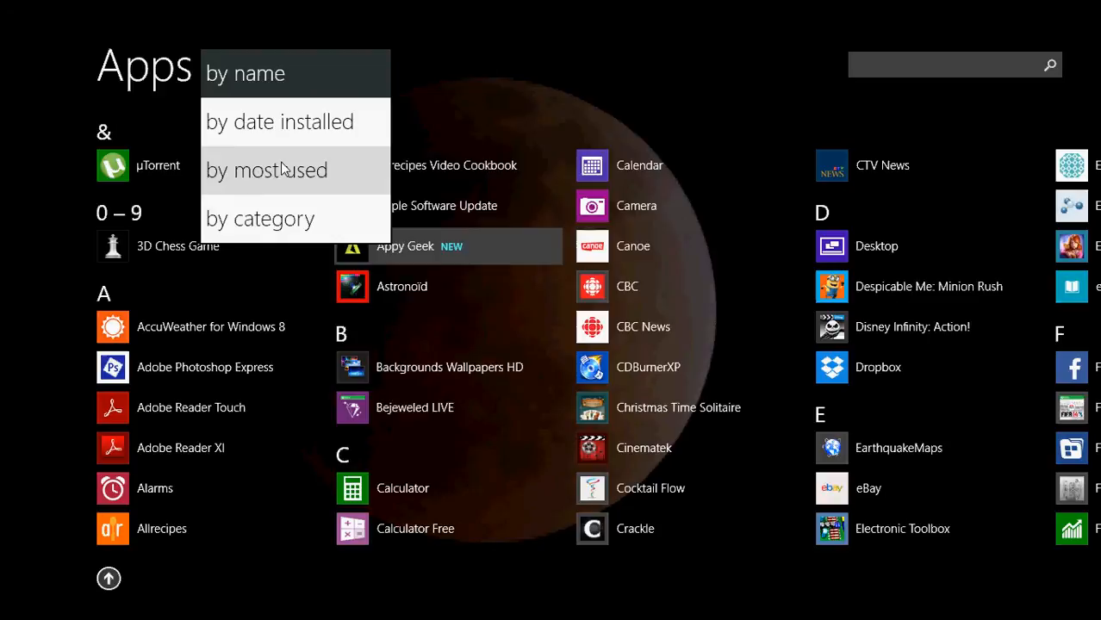
left_click(267, 170)
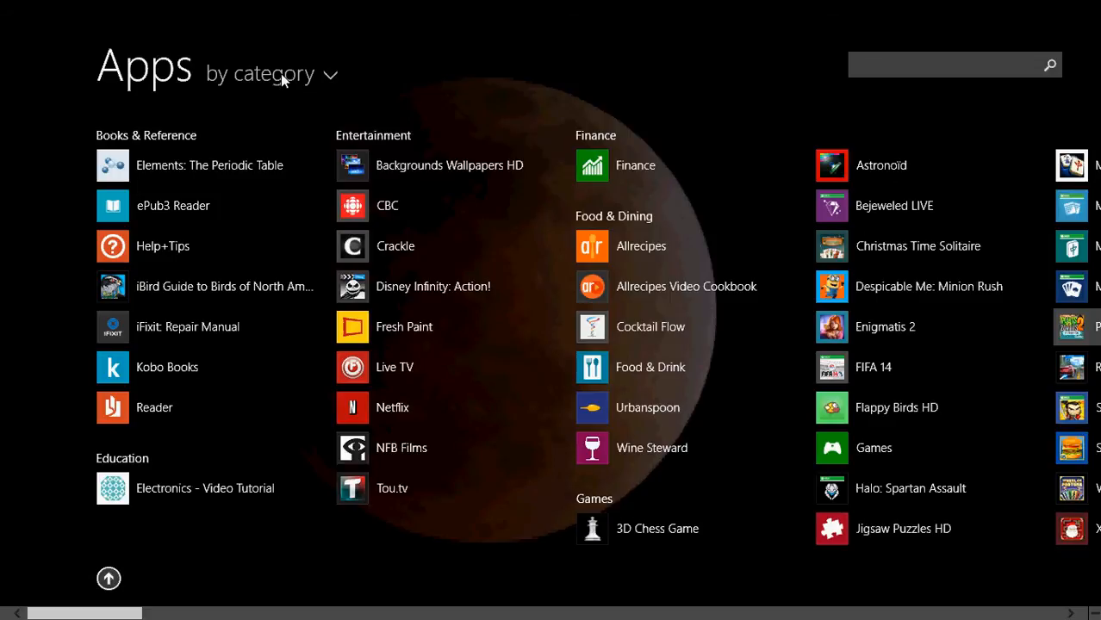
left_click(260, 73)
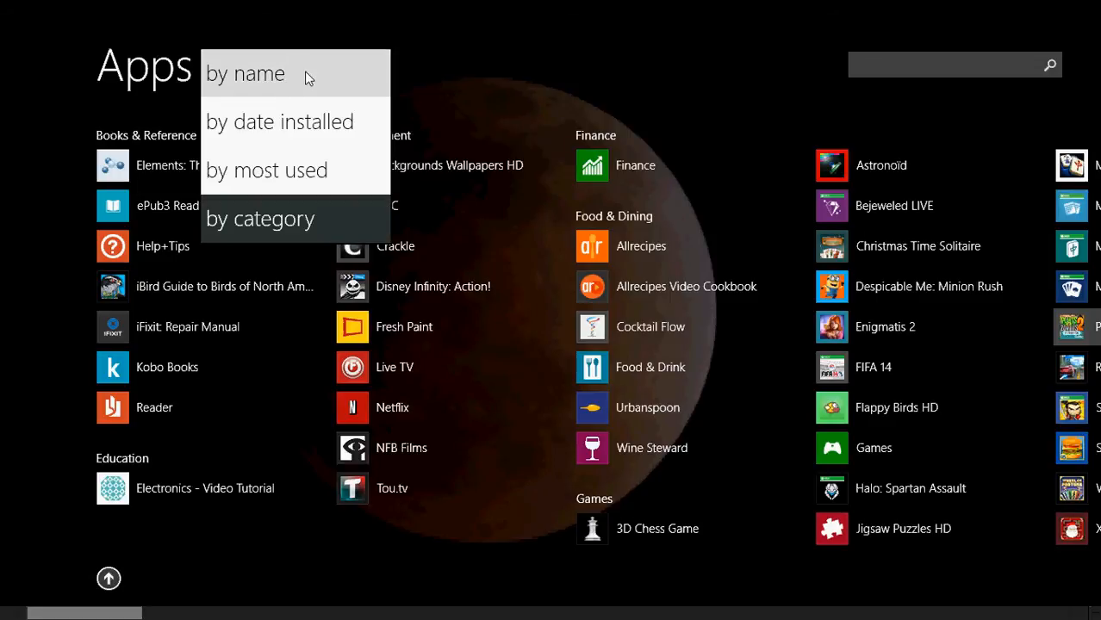
left_click(245, 72)
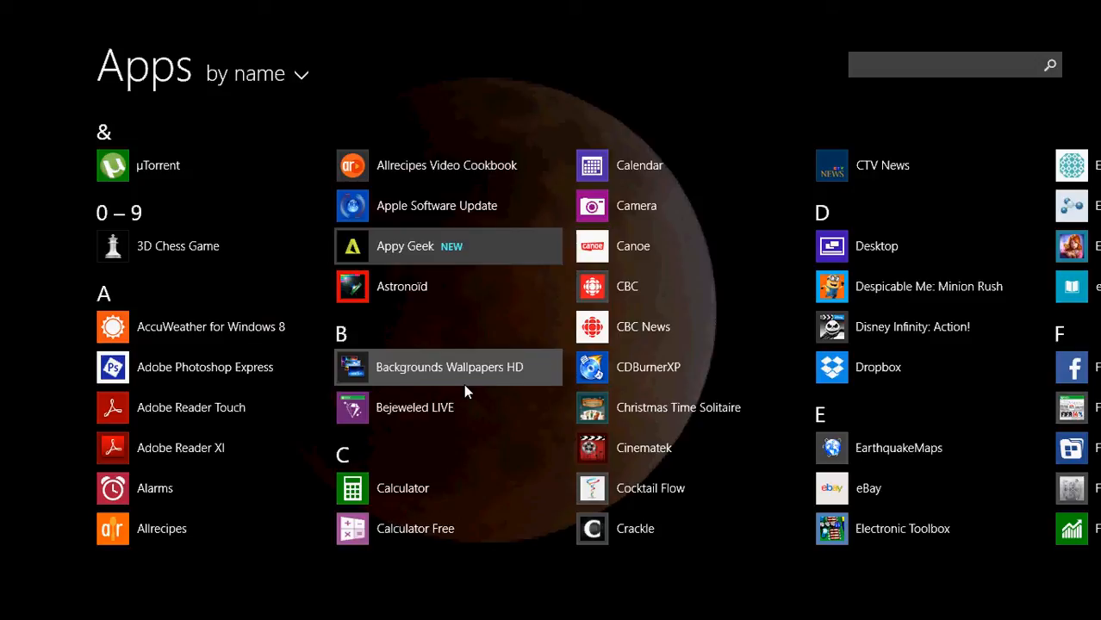
mouse_move(210, 327)
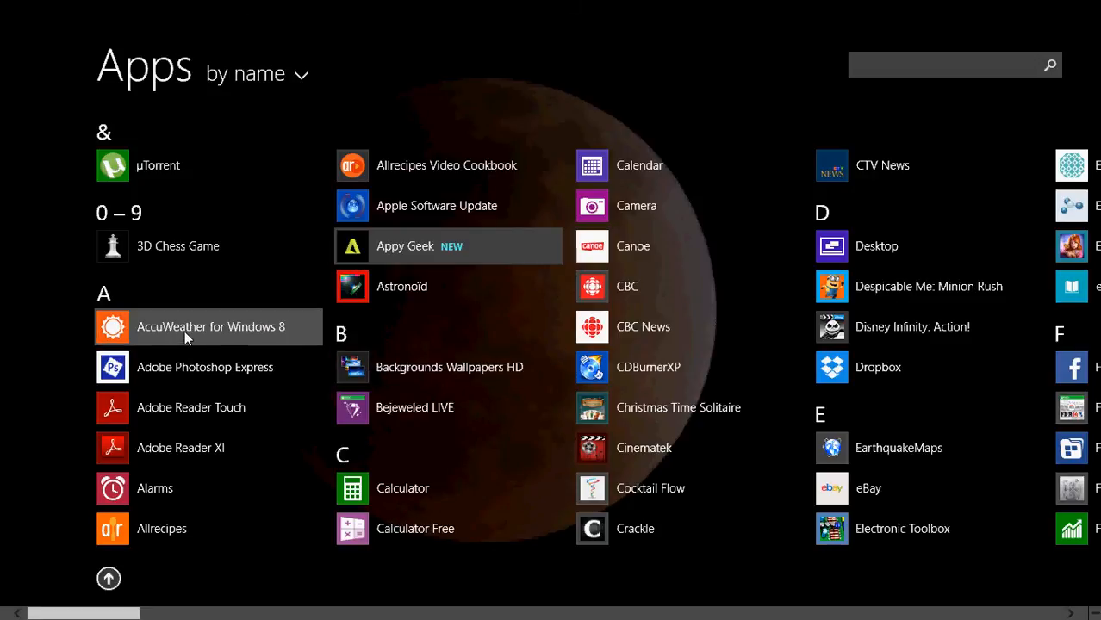
Show the pin to Start, pin to taskbar and uninstall options for AccuWeather for Windows 8
right_click(210, 328)
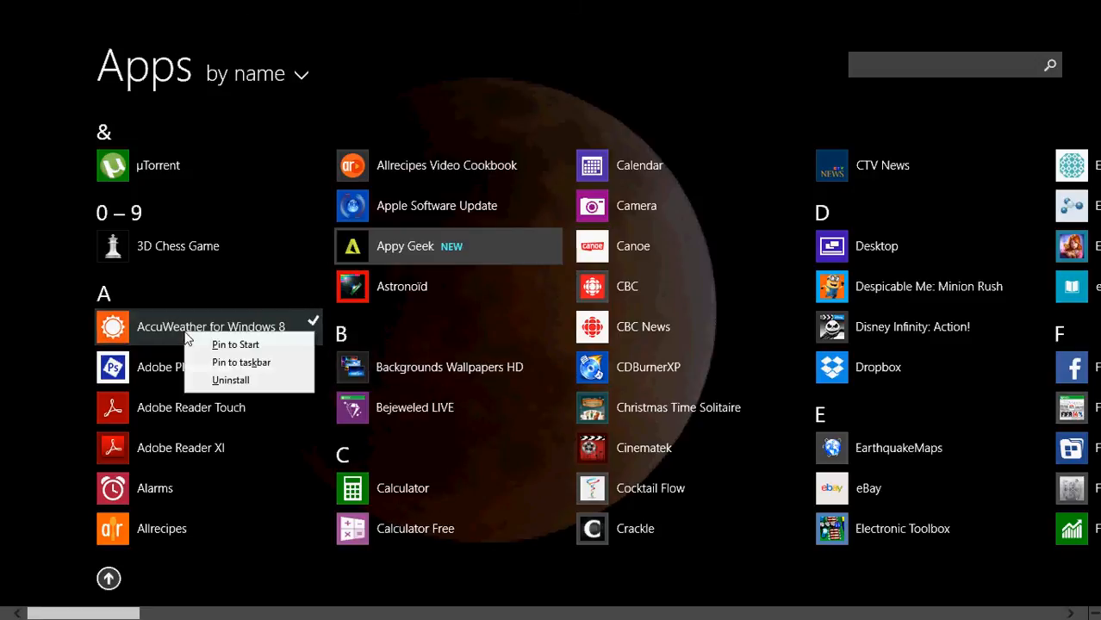
mouse_move(234, 345)
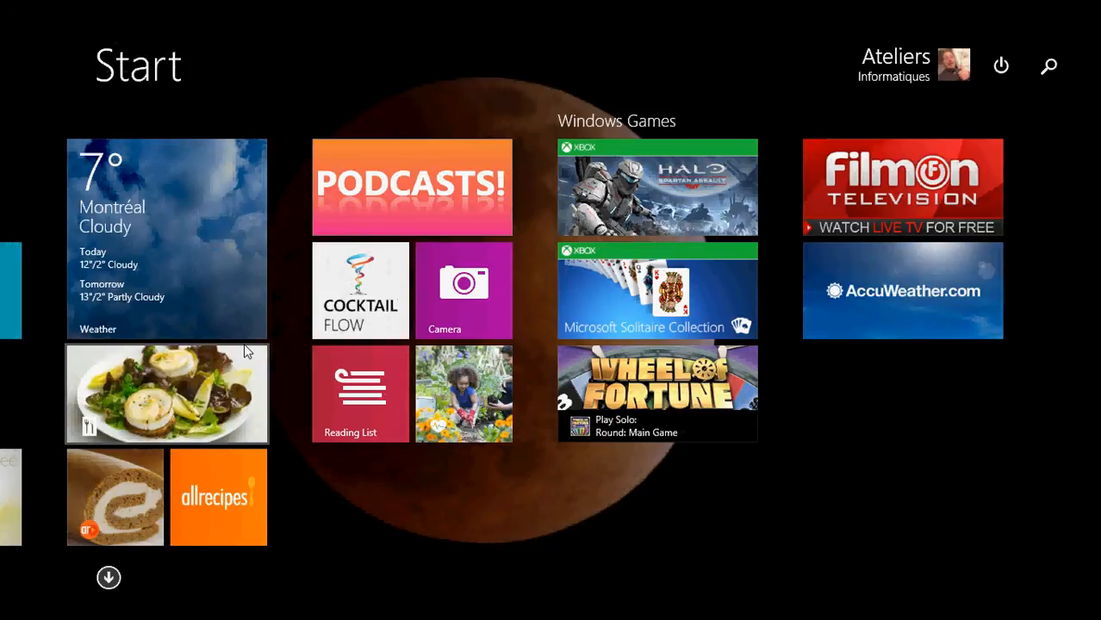
scroll("right", 3)
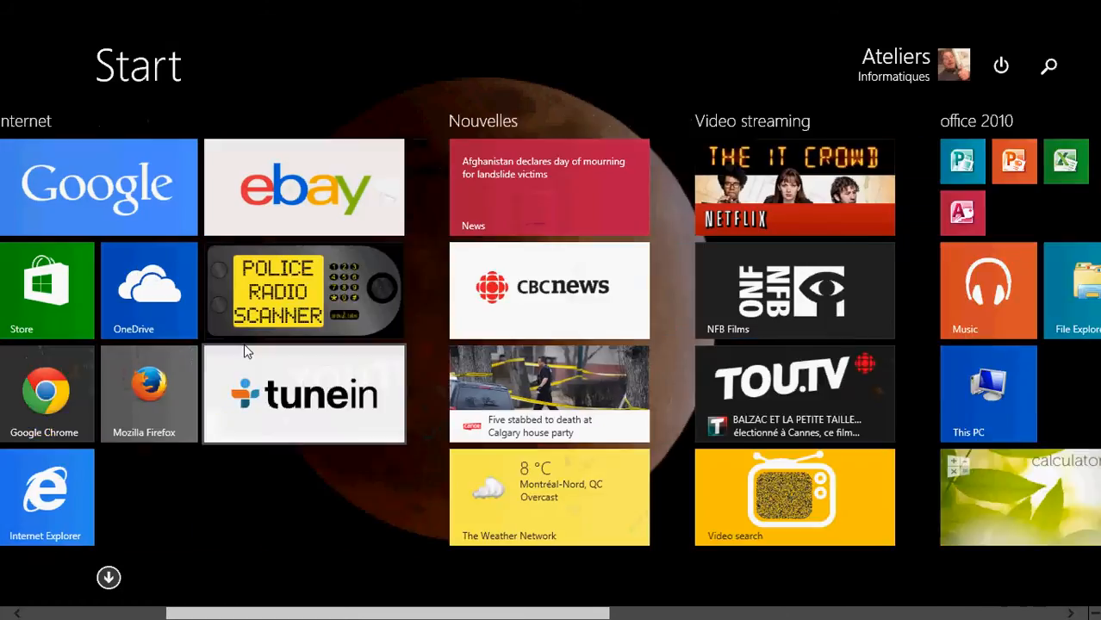
scroll("right", 3)
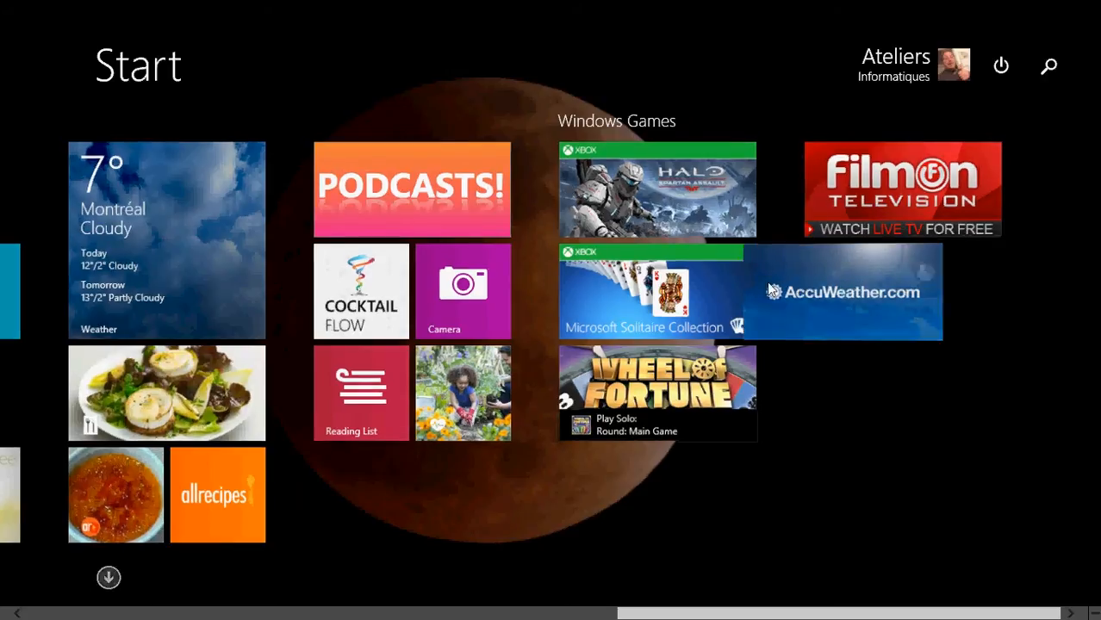
scroll("left", 3)
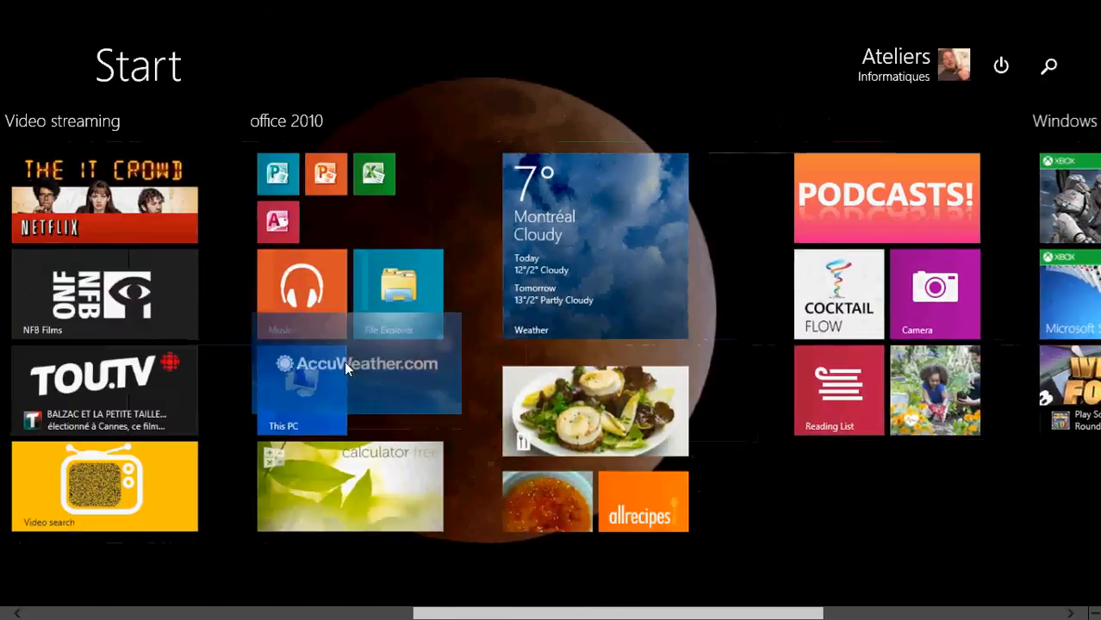
scroll("right", 3)
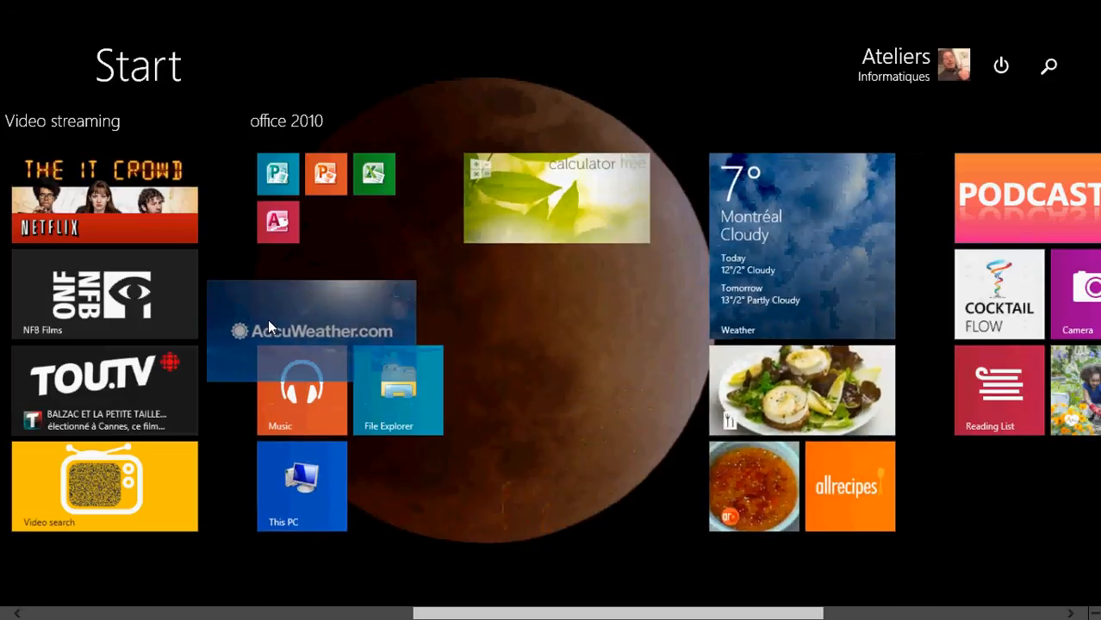
scroll("right", 3)
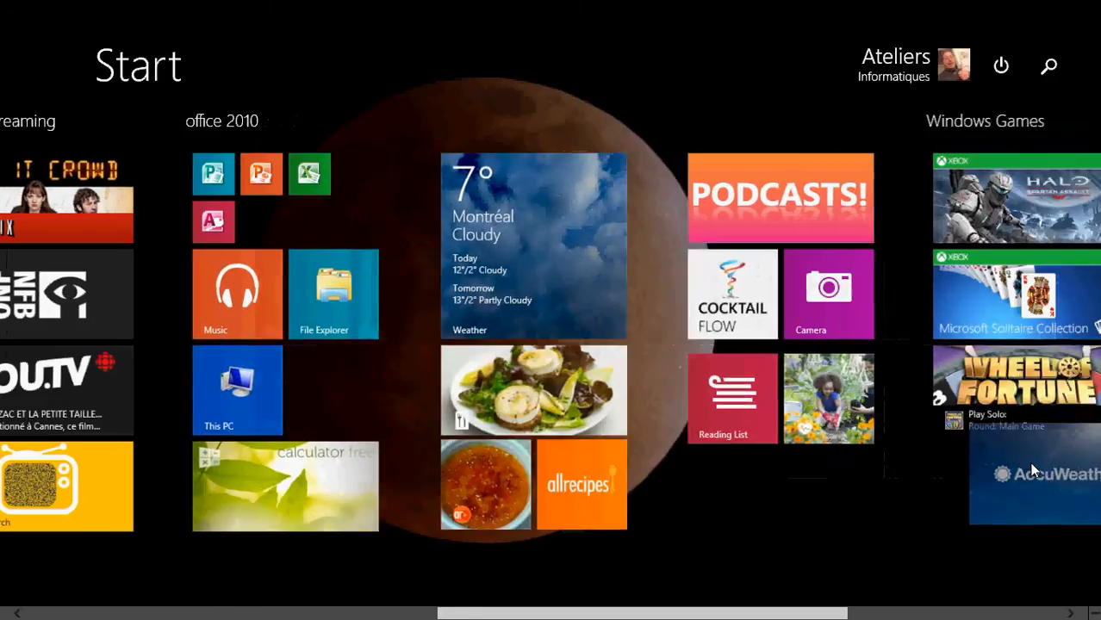
scroll("right", 3)
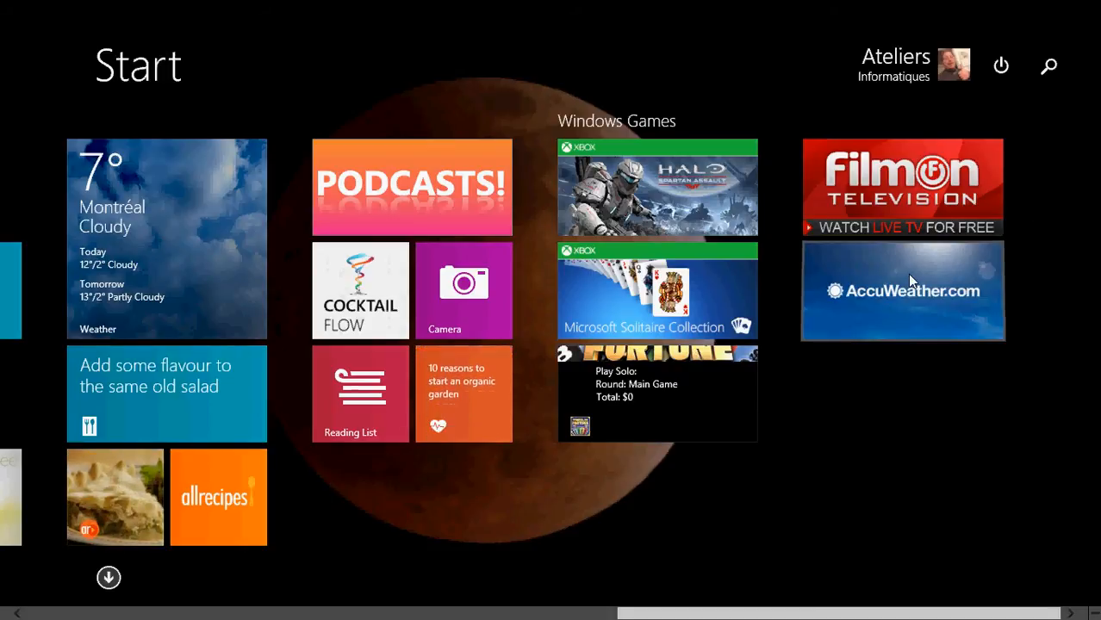
Unpin the AccuWeather.com tile, then show the Calculator Free tile's options
right_click(903, 289)
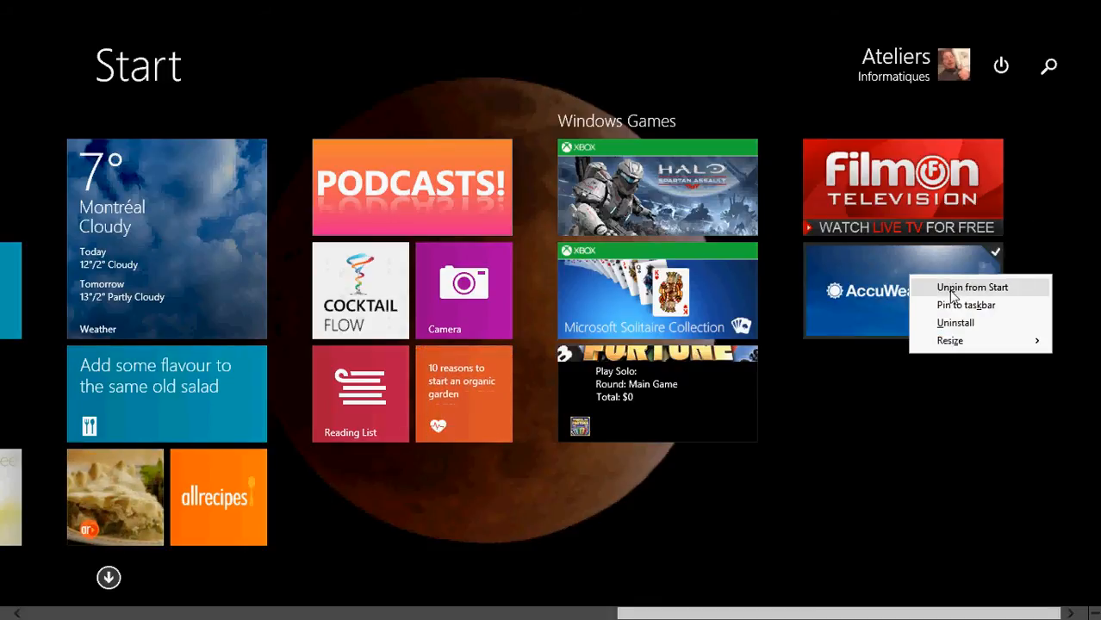
left_click(902, 186)
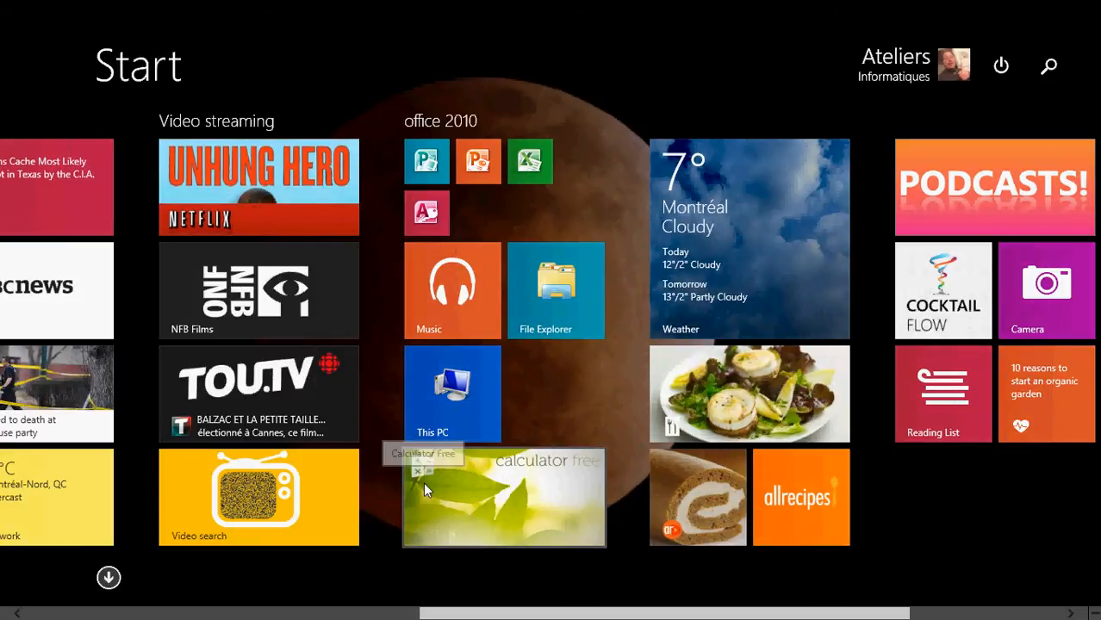
right_click(503, 496)
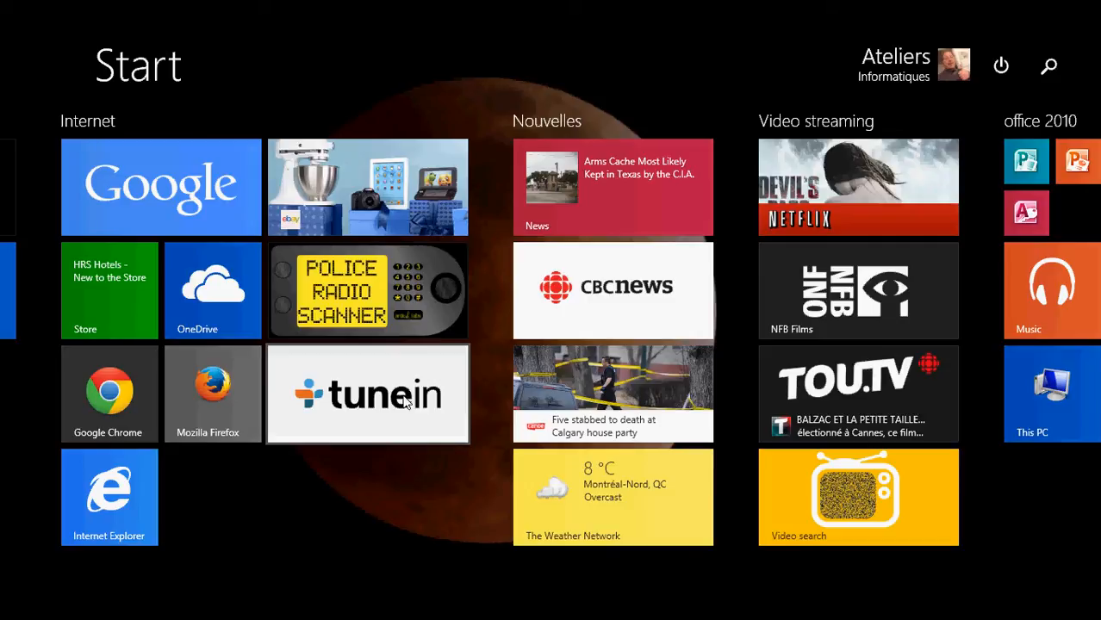
Resize TuneIn and Police Radio Scanner to small and place the scanner beside TuneIn under Firefox
right_click(367, 393)
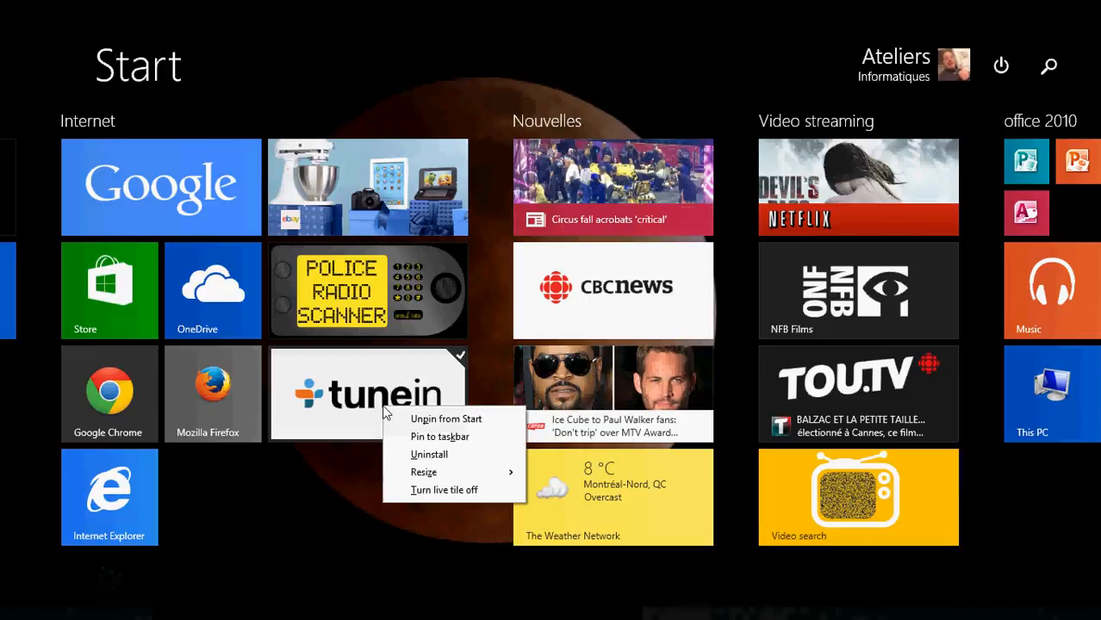
left_click(424, 472)
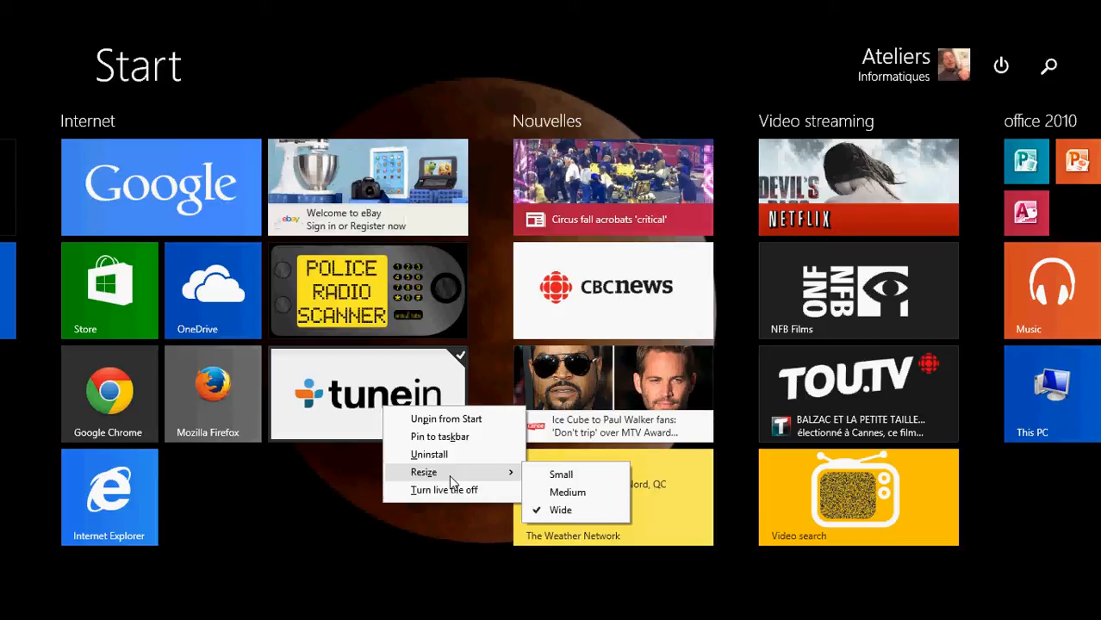
mouse_move(444, 489)
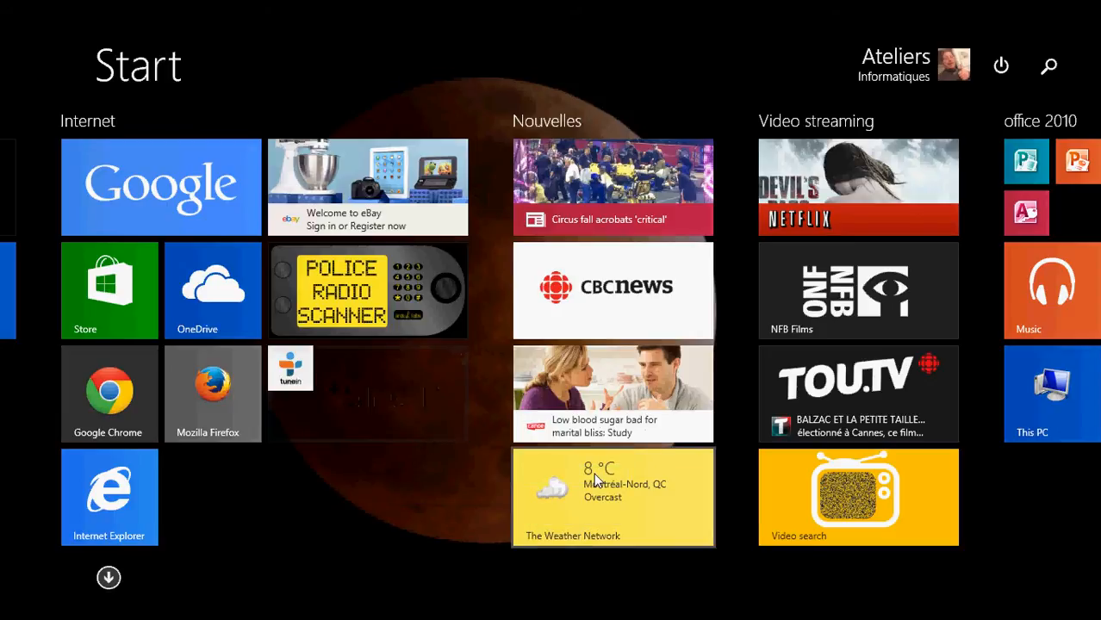
mouse_move(289, 381)
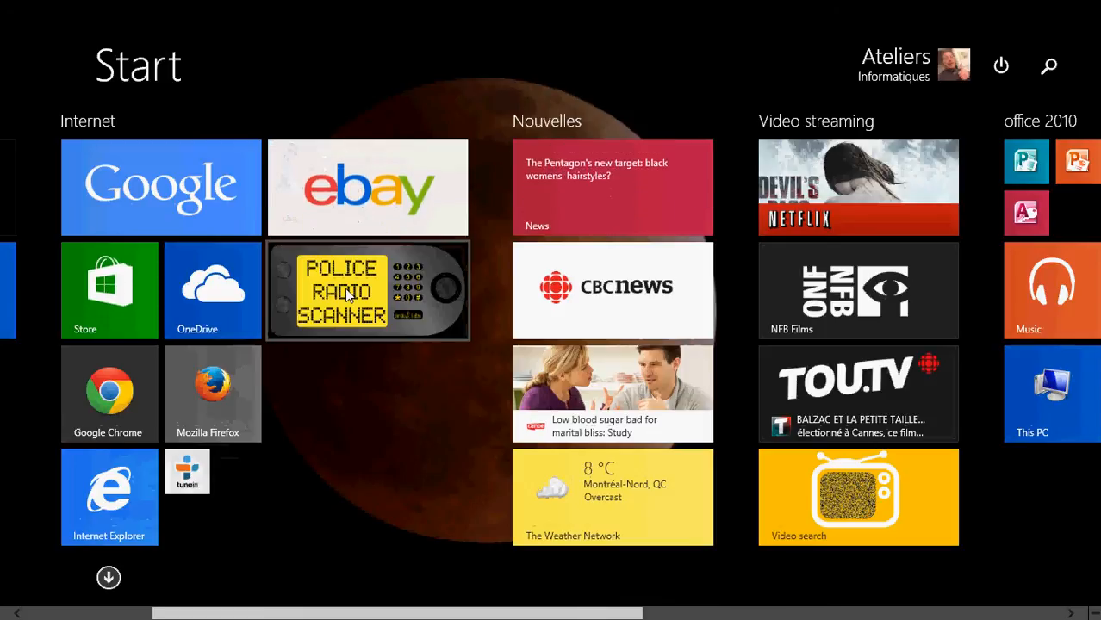
right_click(369, 289)
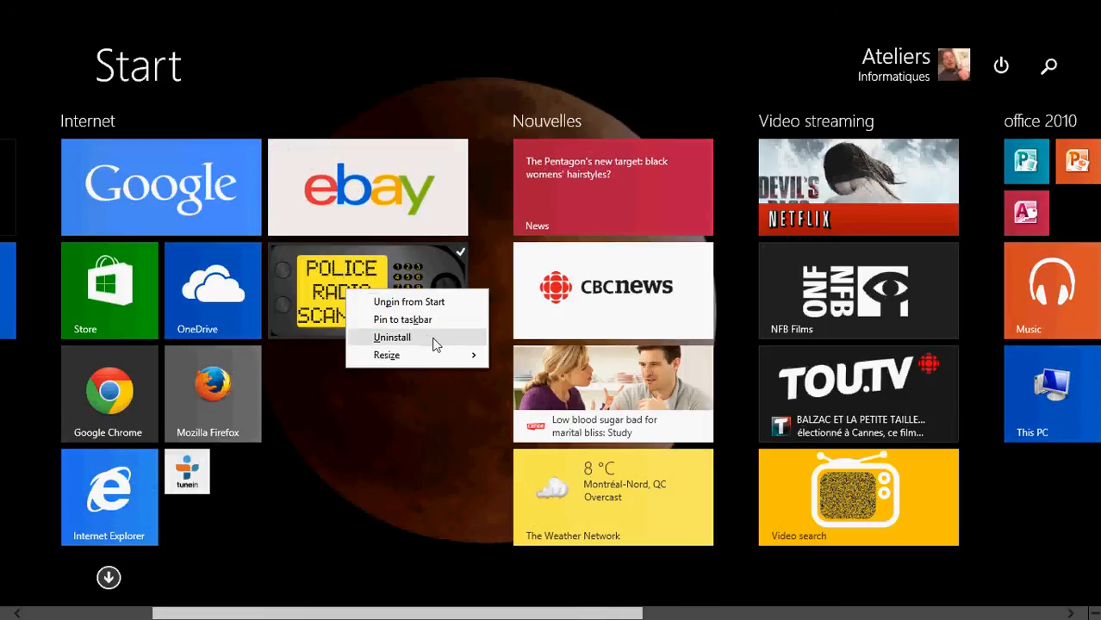
left_click(386, 355)
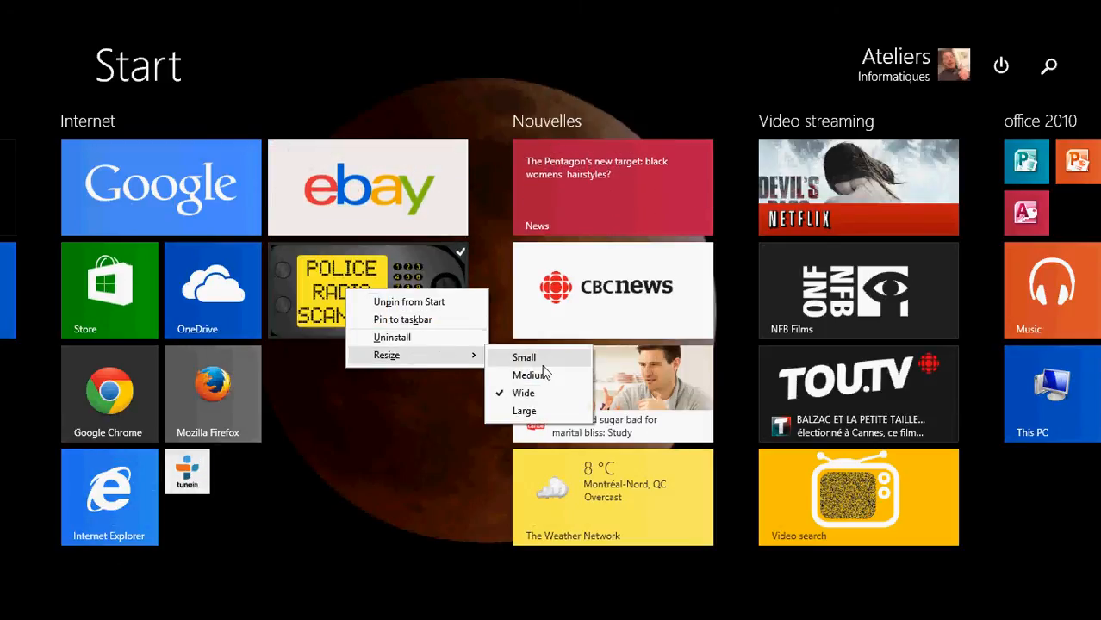
left_click(524, 356)
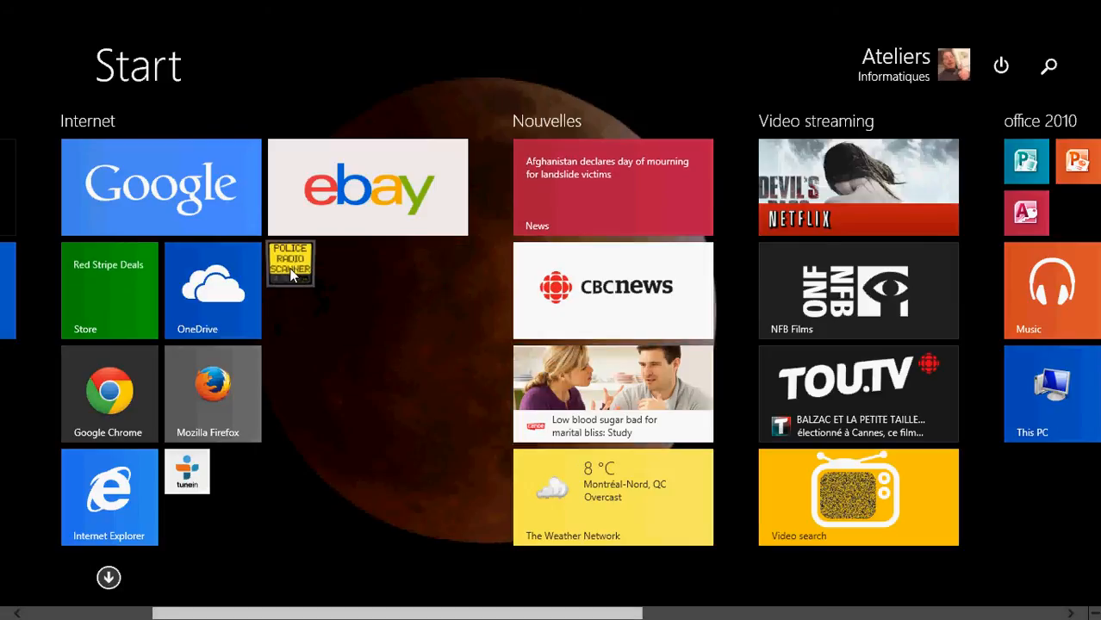
left_click_drag(289, 262, 238, 472)
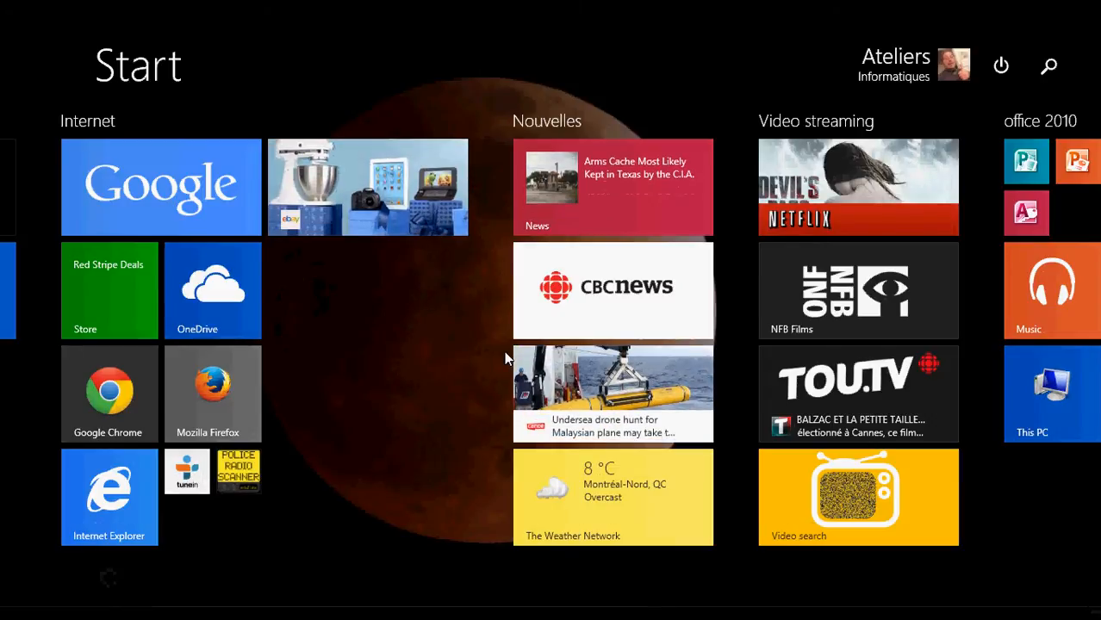
Resize the eBay tile to Small so it drops below TuneIn in the Internet group
right_click(368, 186)
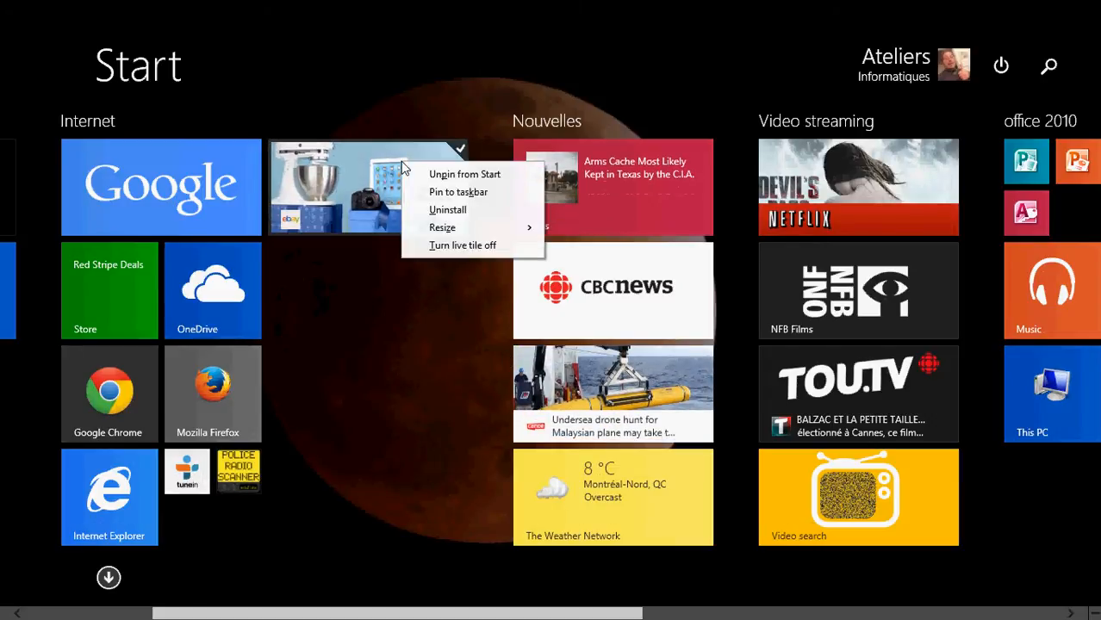
left_click(441, 228)
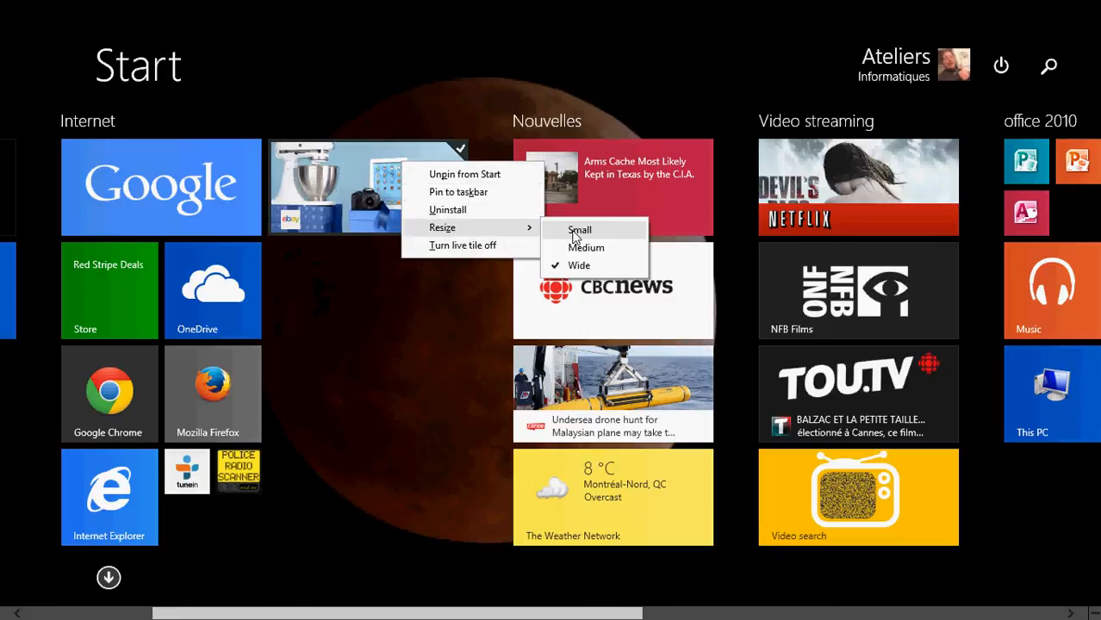
left_click(578, 229)
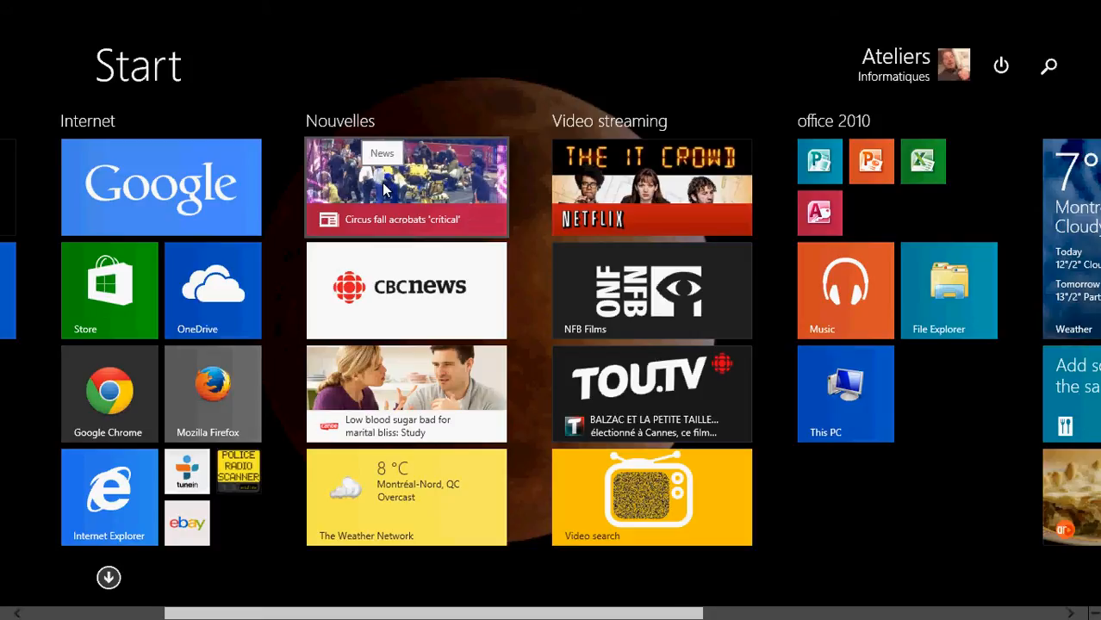
Resize the News tile in Nouvelles to Medium, then reopen its options to set it back to Wide
right_click(407, 186)
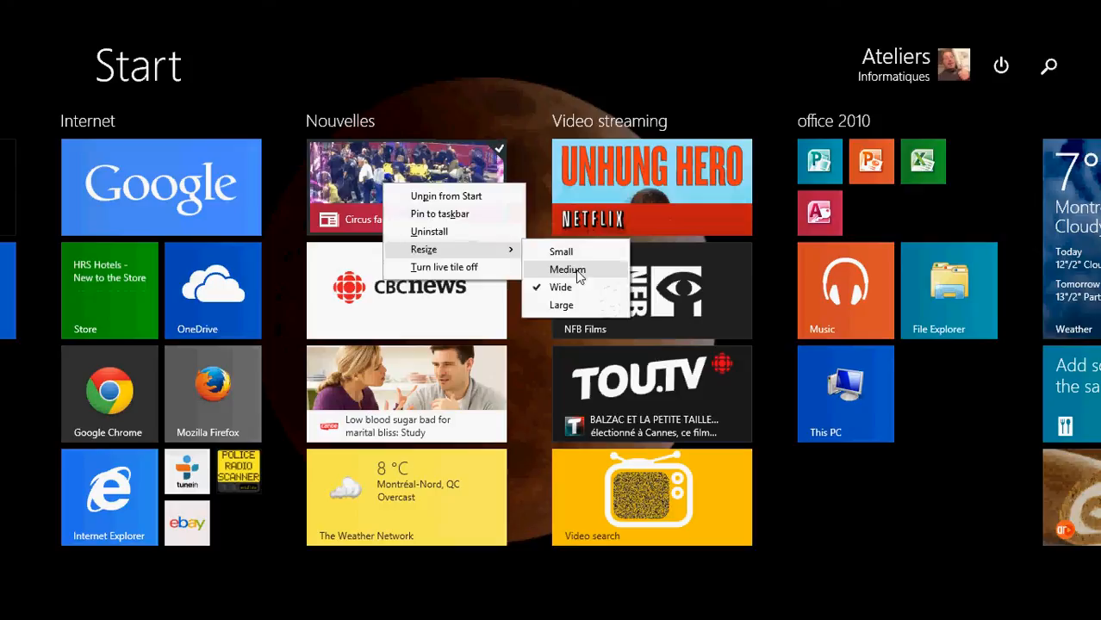
left_click(567, 269)
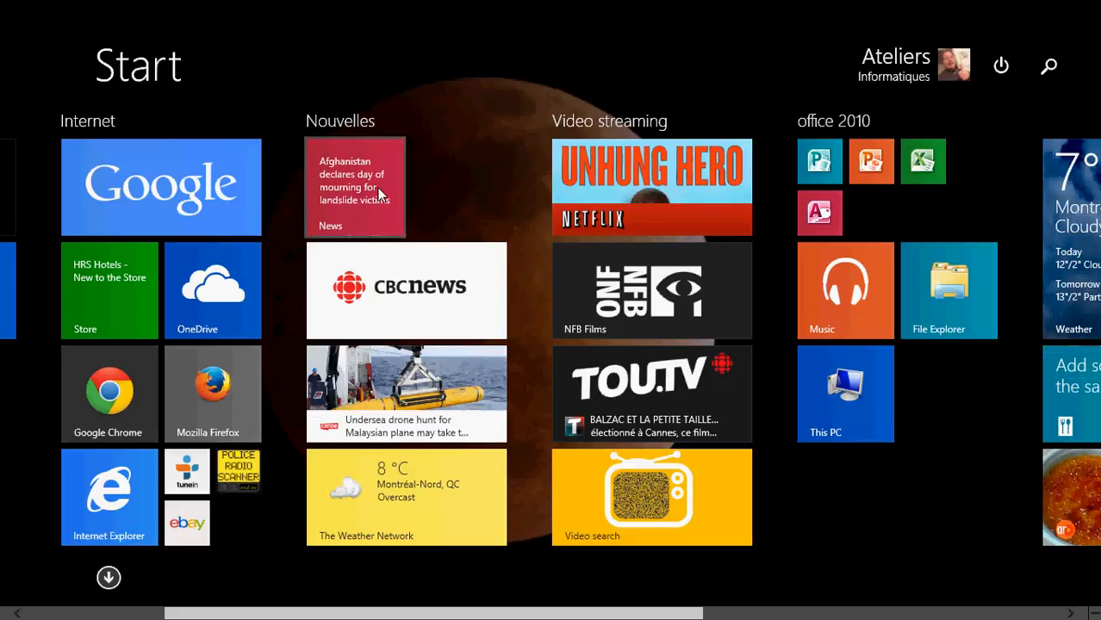
right_click(355, 186)
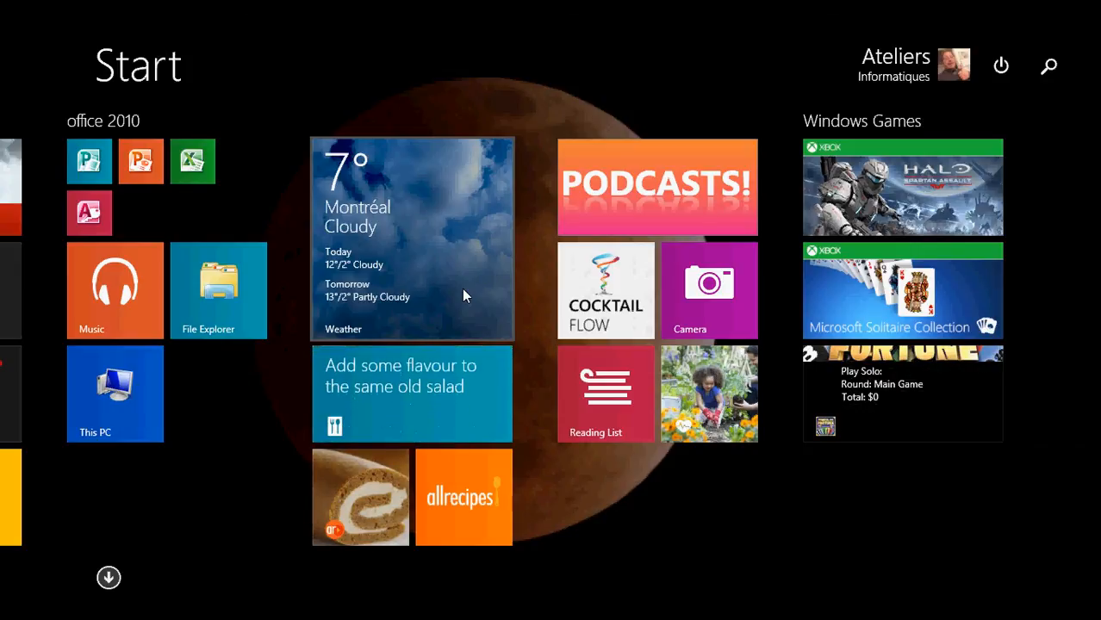
scroll("left", 3)
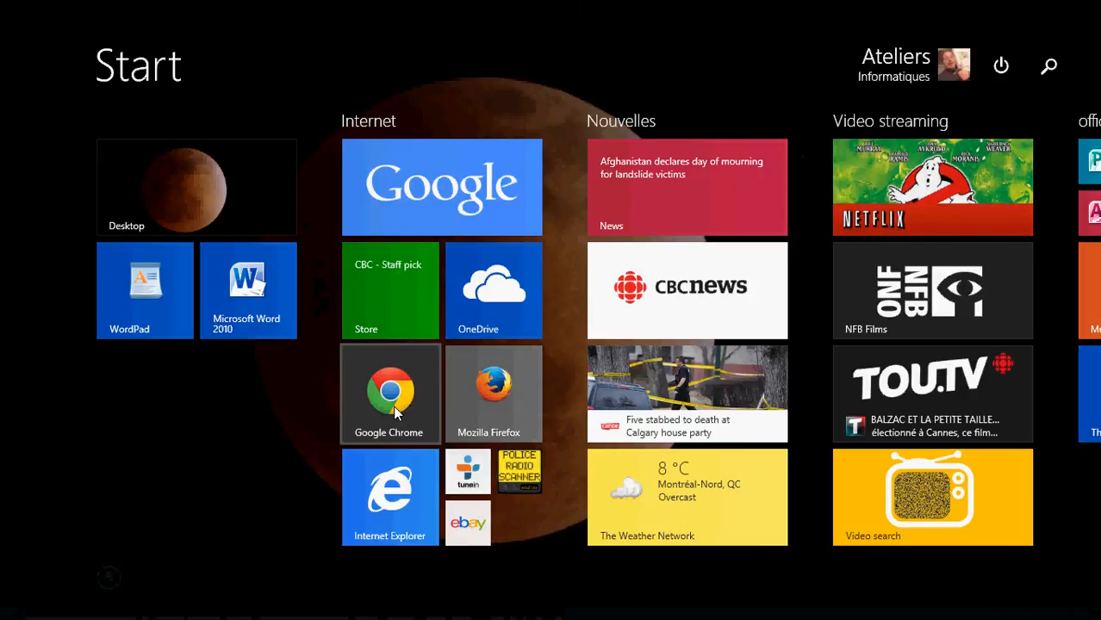
scroll("right", 3)
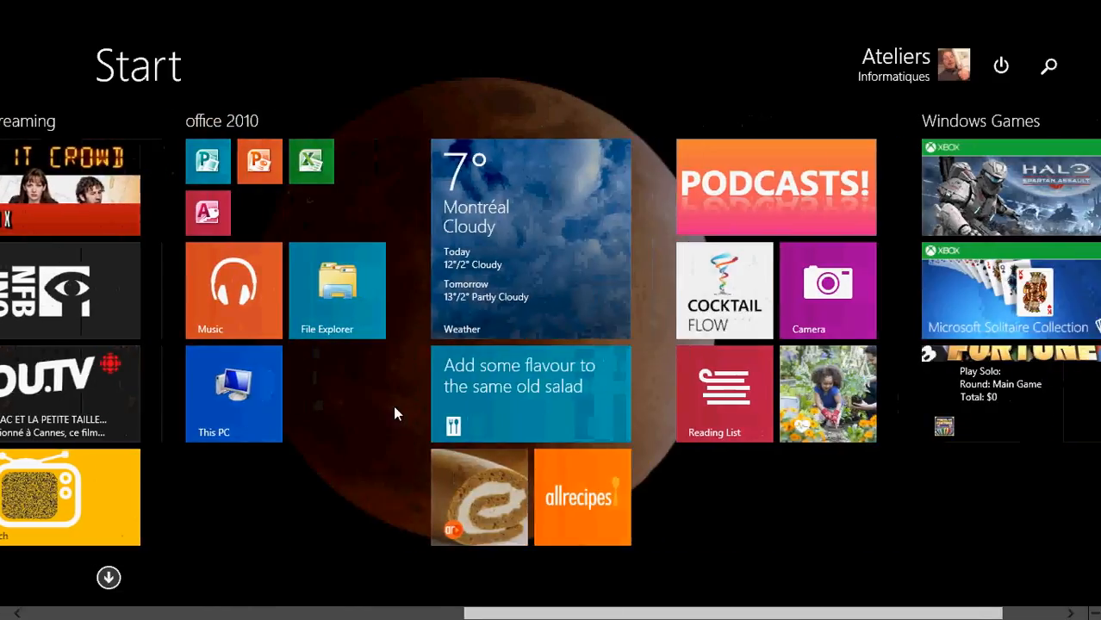